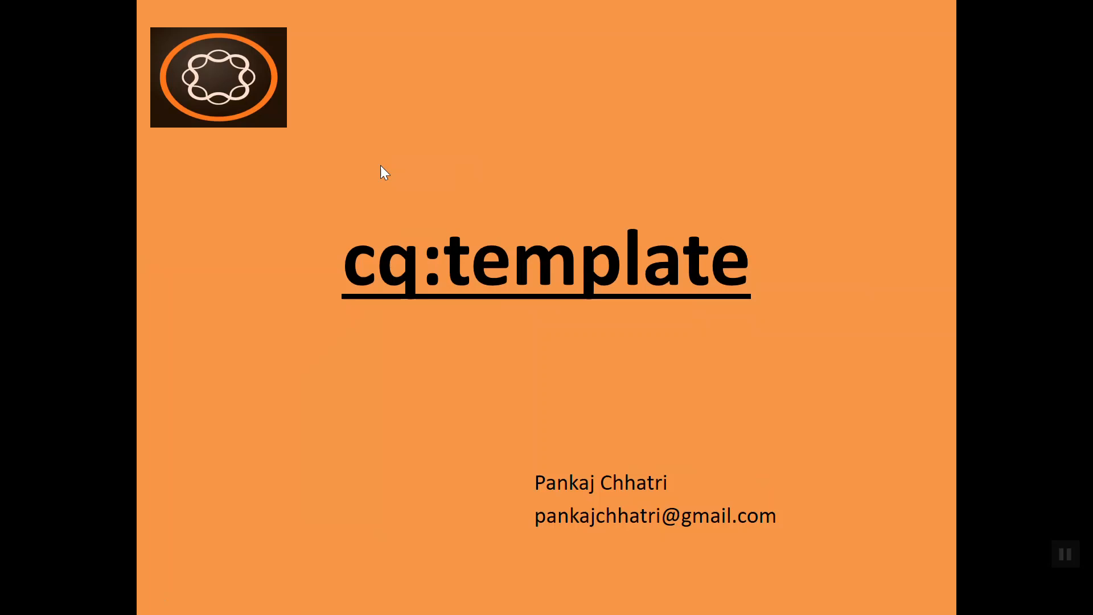
mouse_move(557, 339)
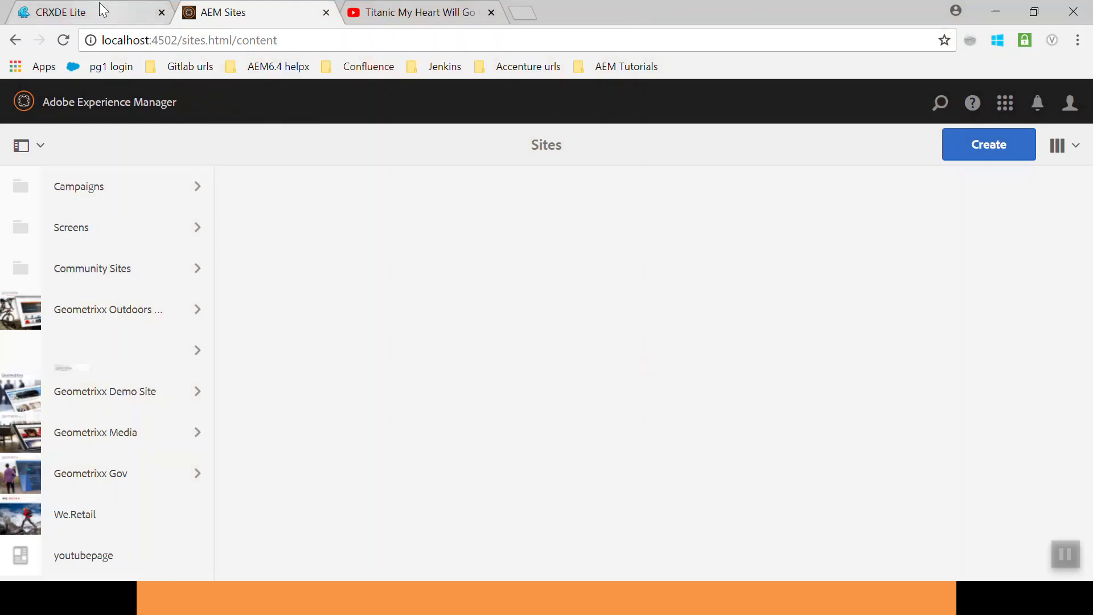
Browse apps/training/templates/pagetemplate to inspect jcr:content, then expand components/page to reach pagecomponent
click(59, 11)
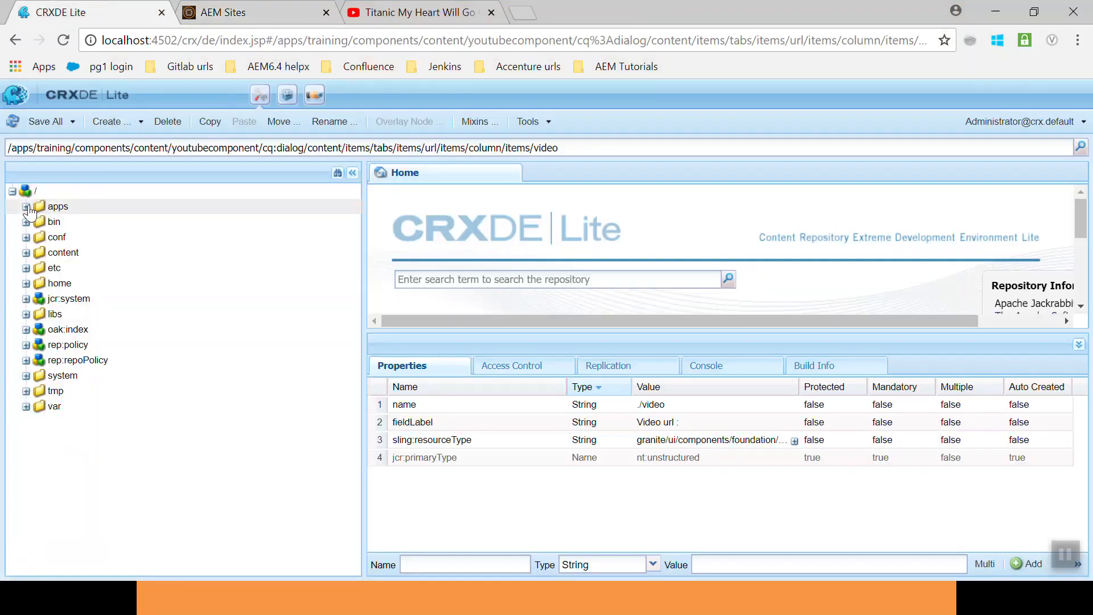
click(27, 206)
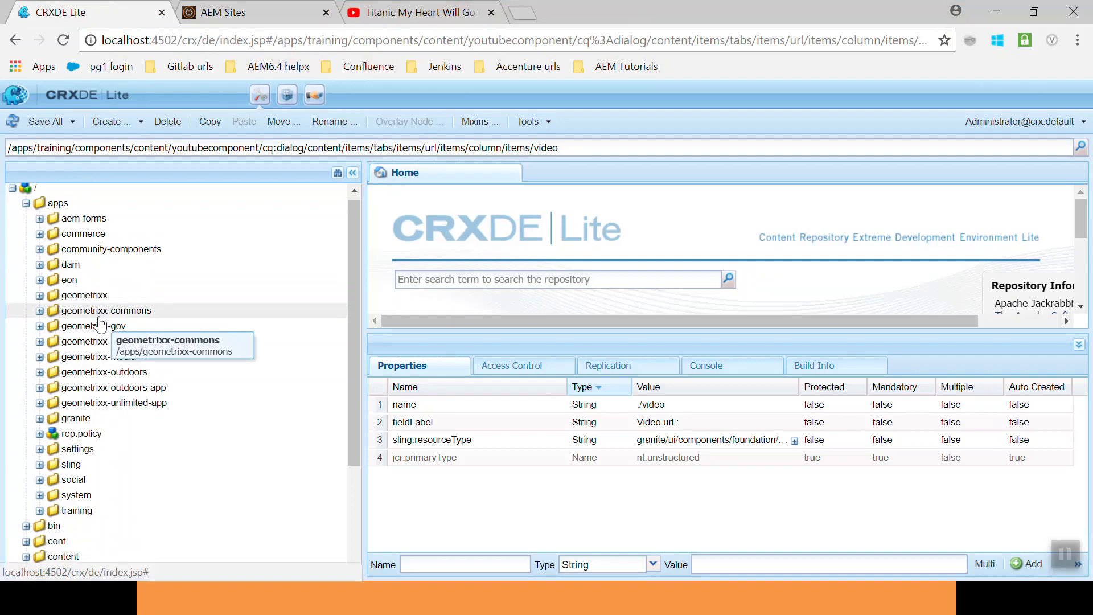
scroll(down, 3)
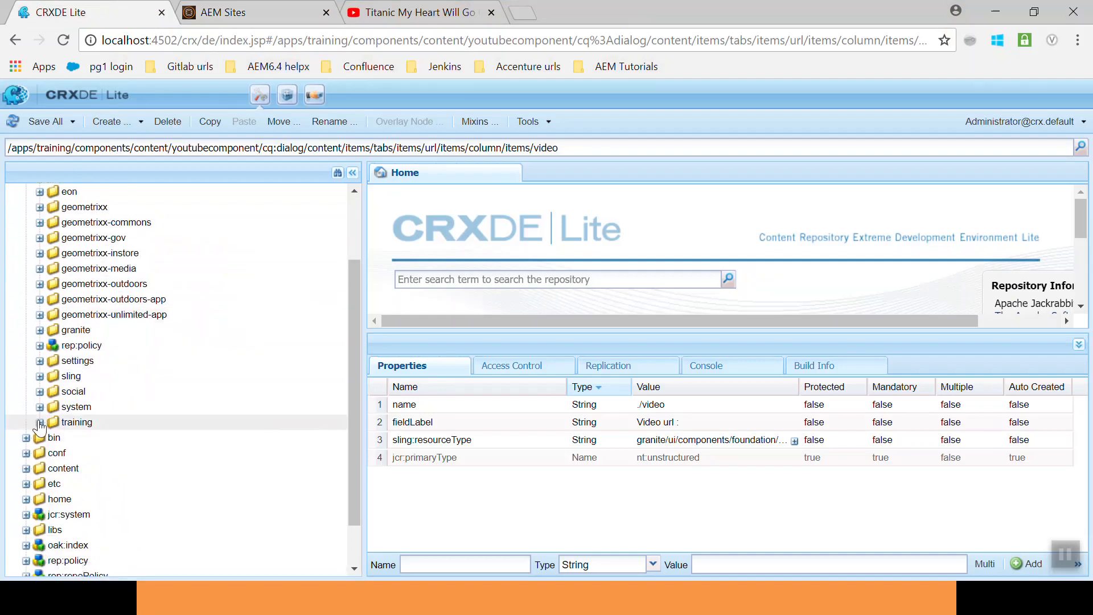
click(40, 421)
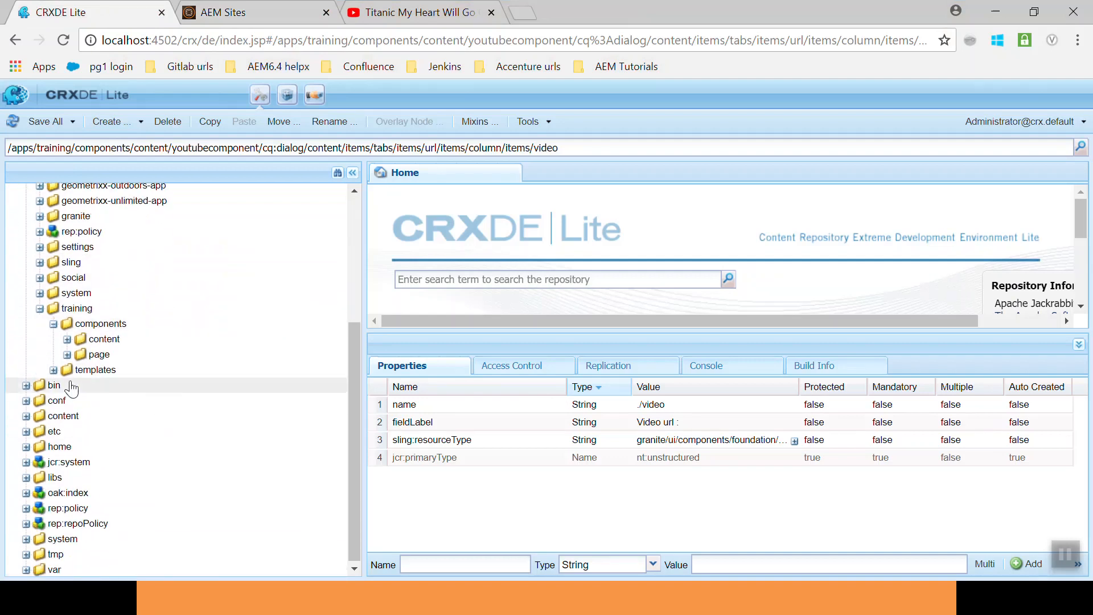
click(53, 369)
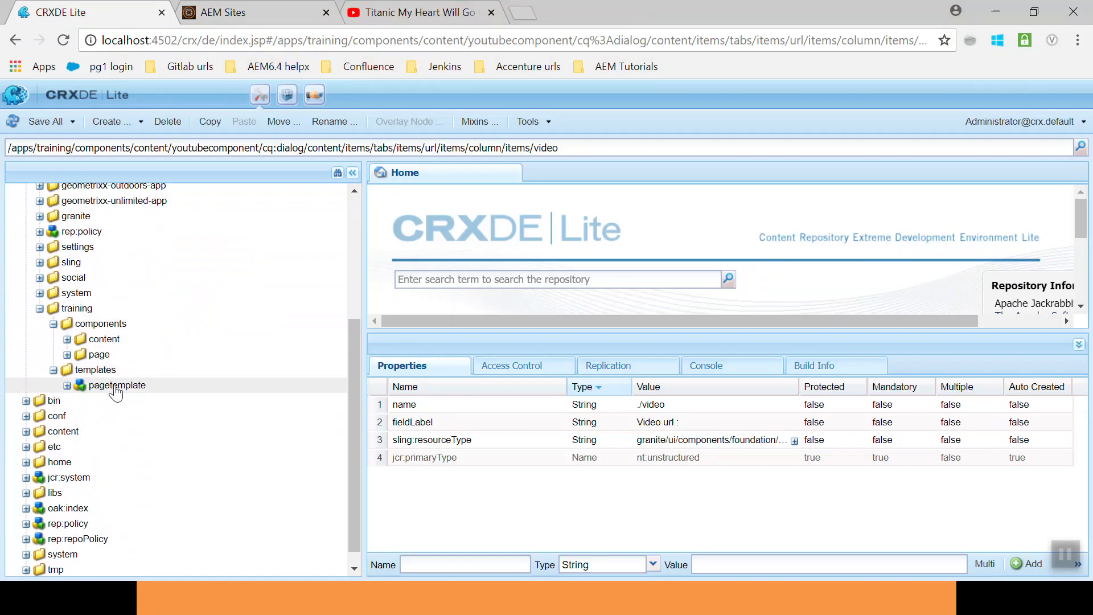
click(67, 385)
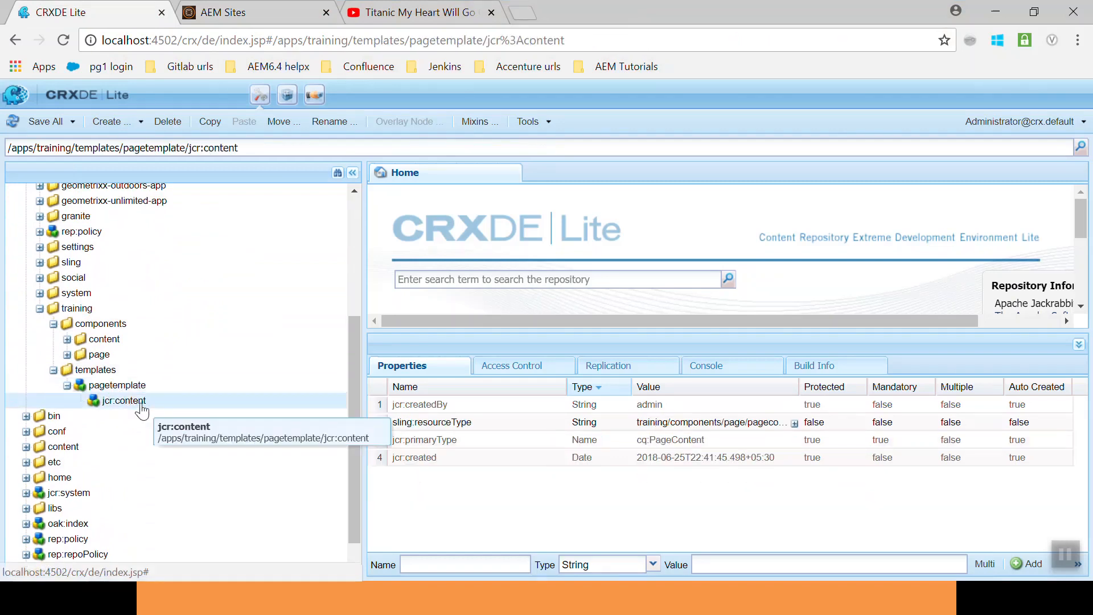
mouse_move(663, 408)
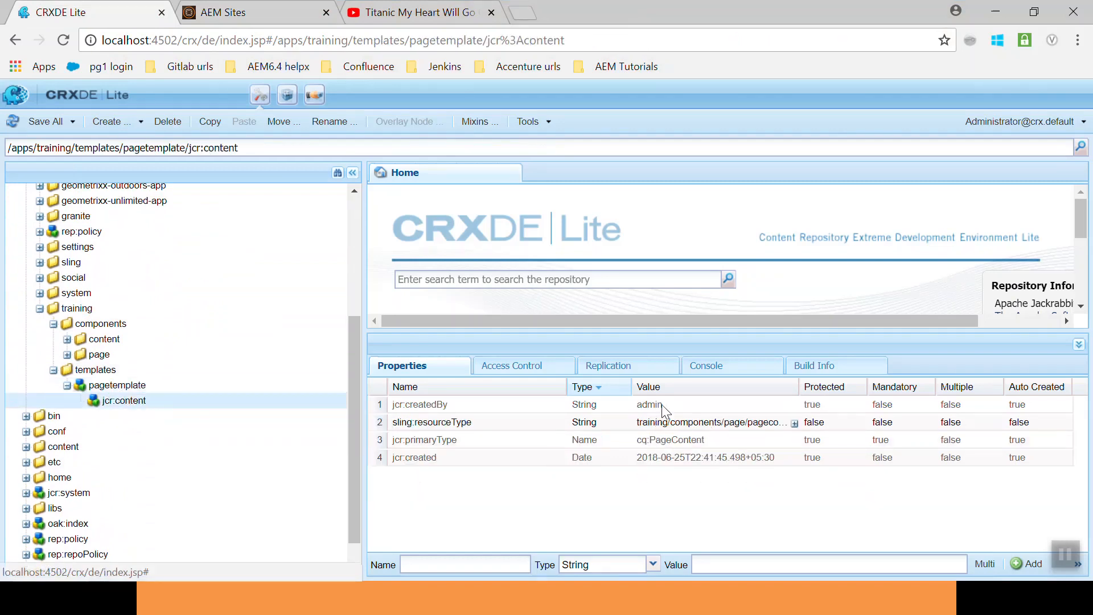
click(100, 355)
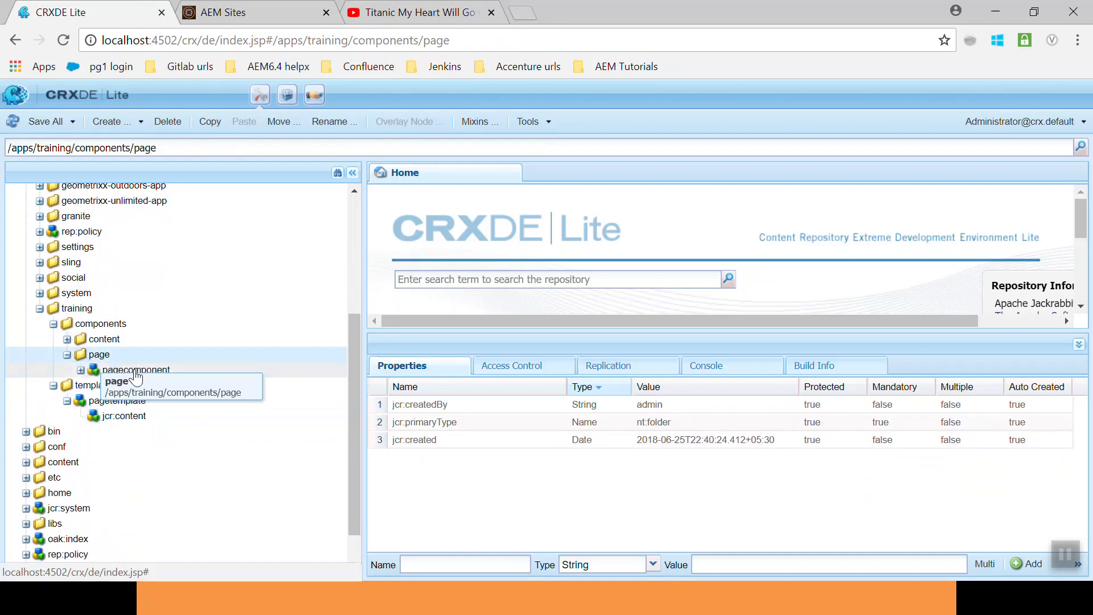
mouse_move(181, 375)
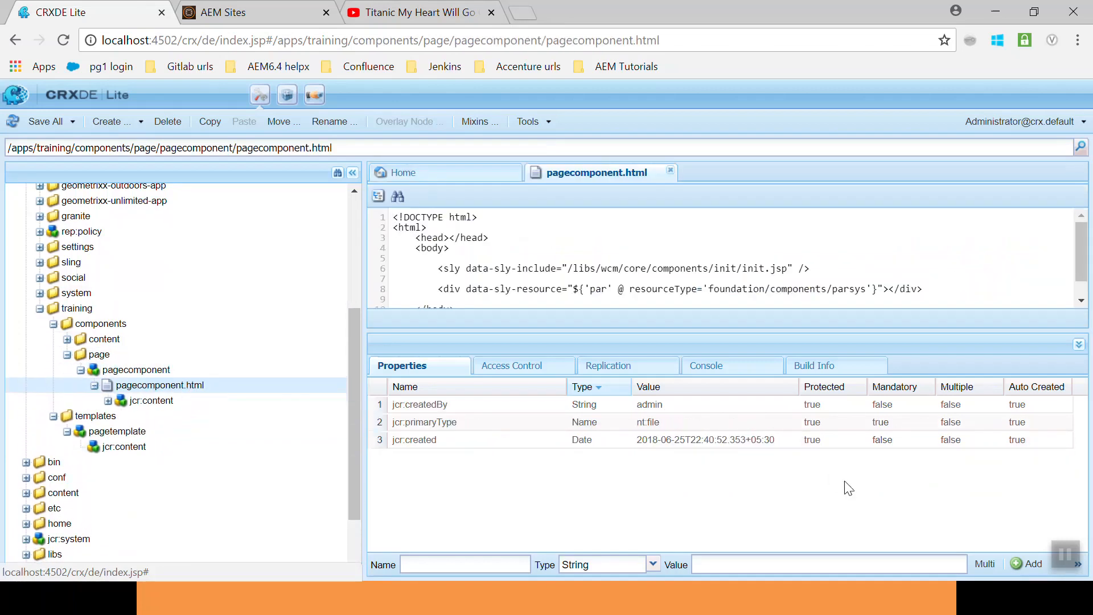
Review the pagecomponent.html script with its parsys resourceType, then go back to AEM Sites
click(1079, 344)
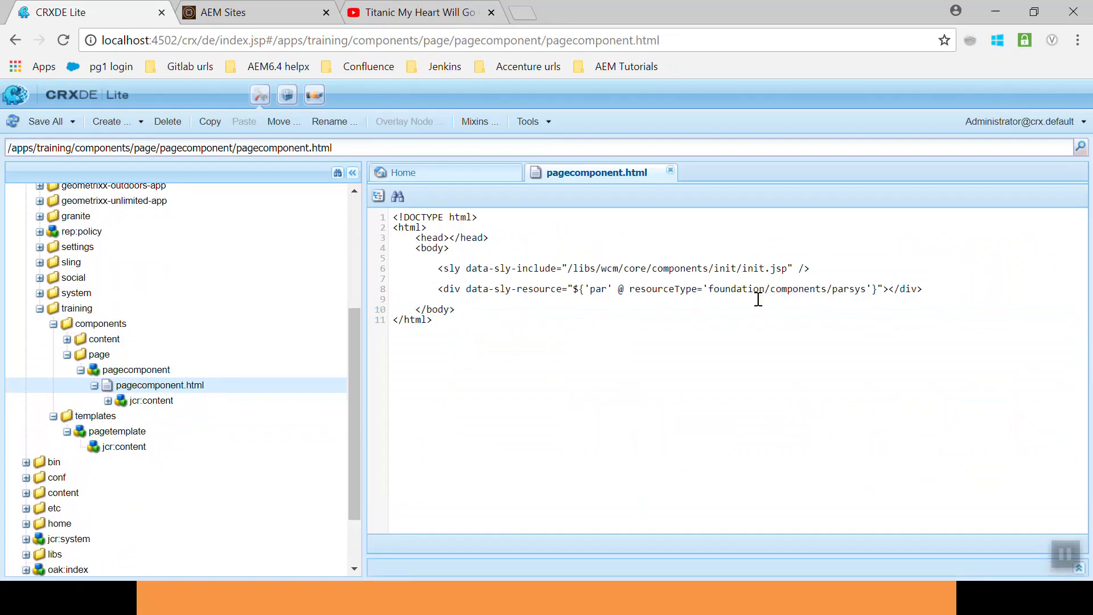
click(433, 319)
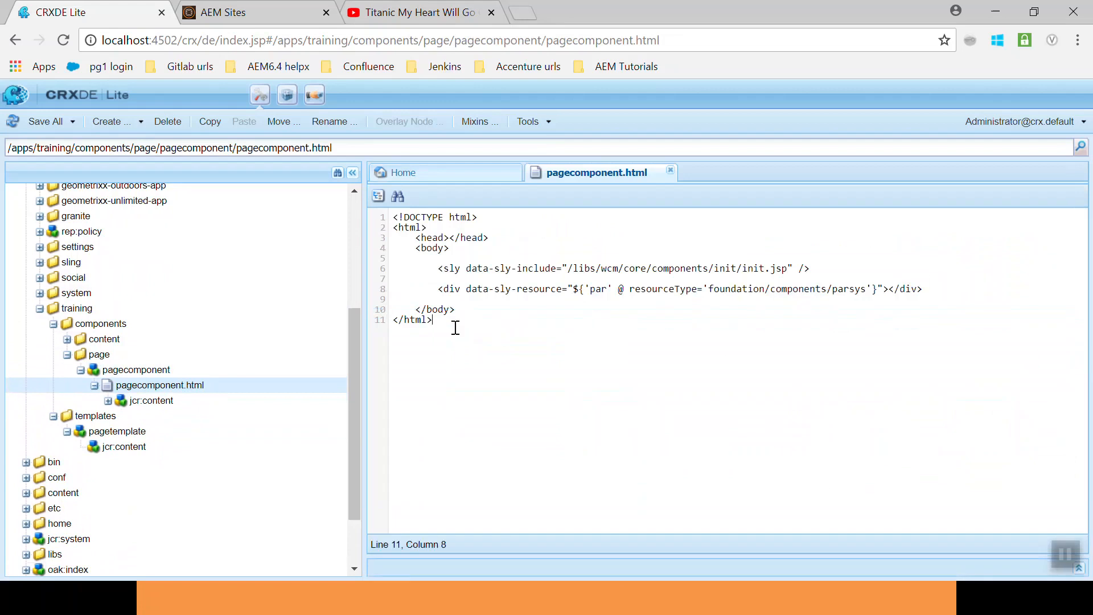
key(ctrl+a)
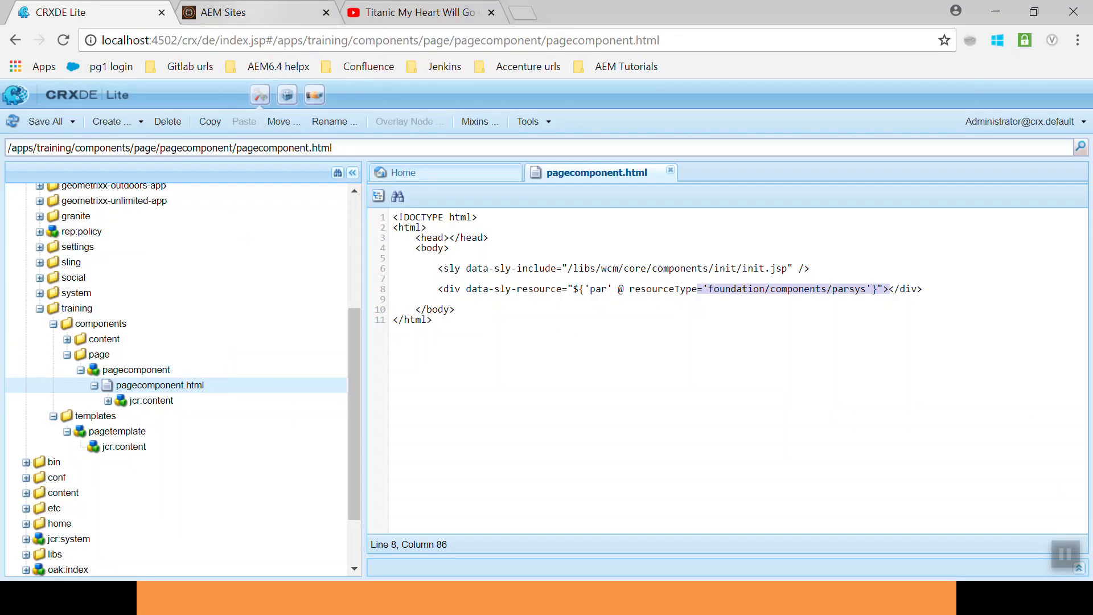
click(224, 11)
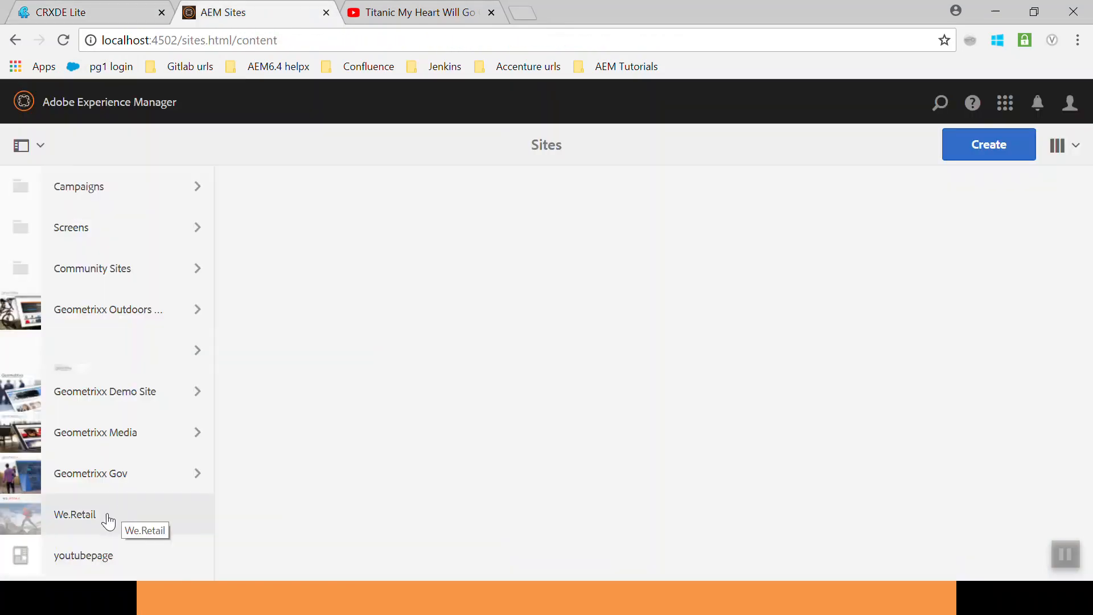
Open youtubepage in the AEM page editor, showing its empty drop area, then return to CRXDE Lite
click(77, 11)
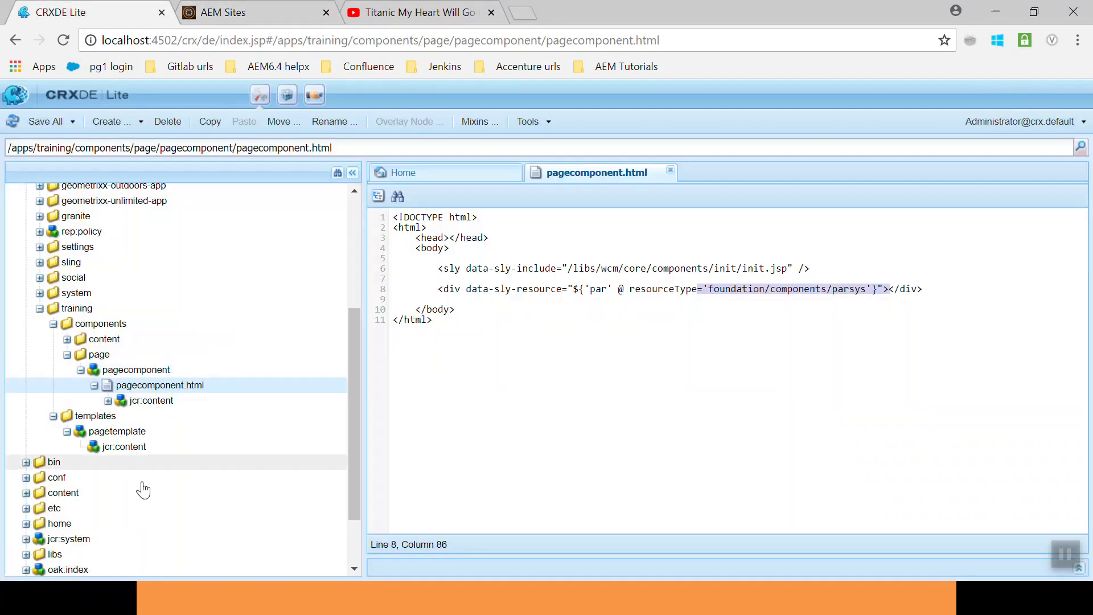
click(224, 12)
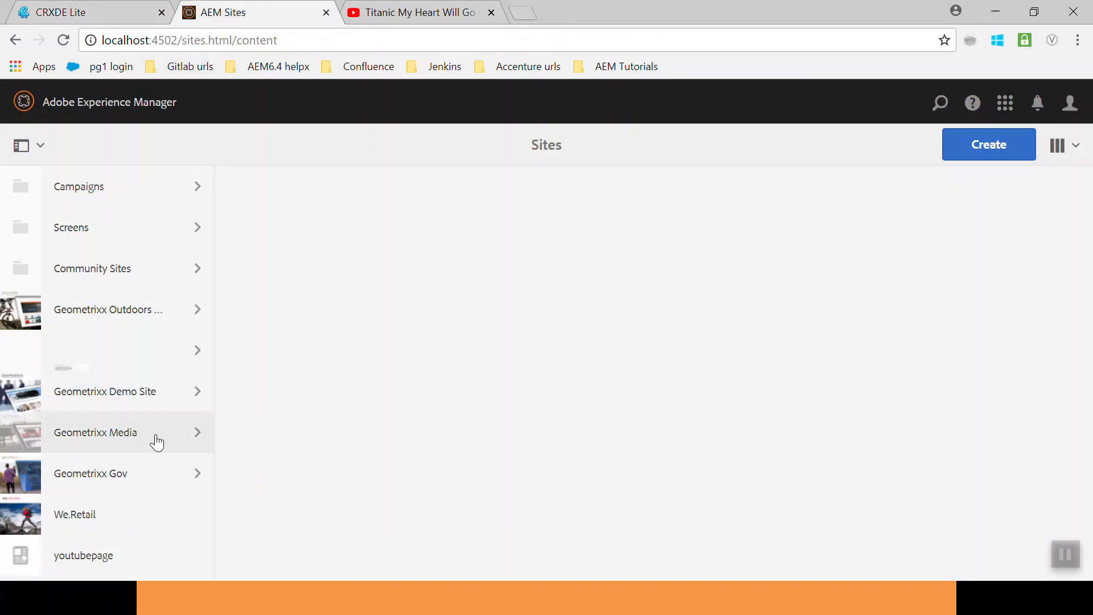
click(20, 554)
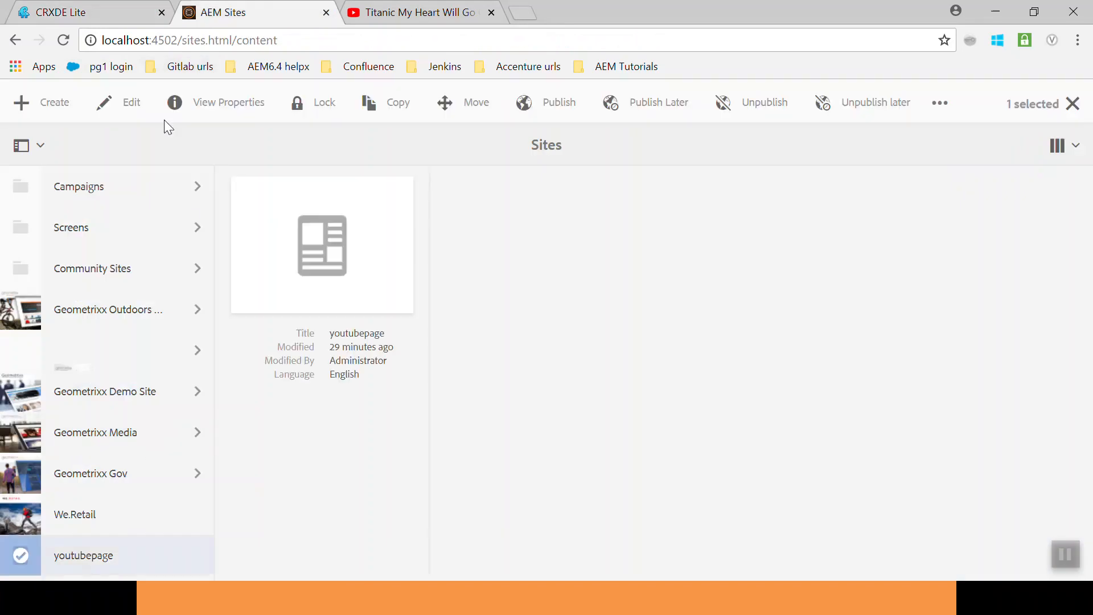
click(130, 102)
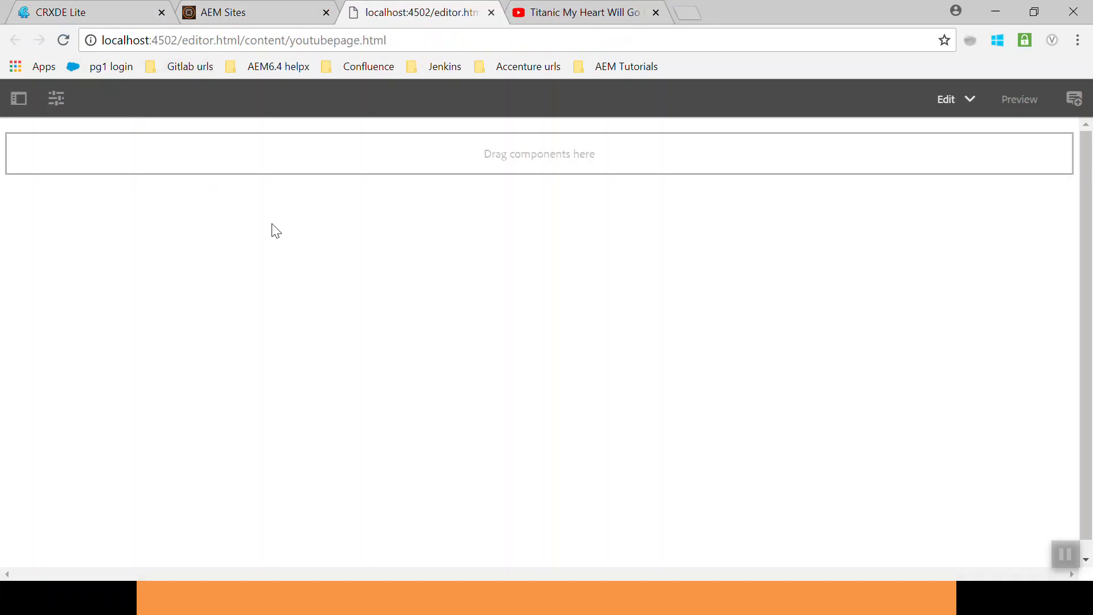
mouse_move(529, 156)
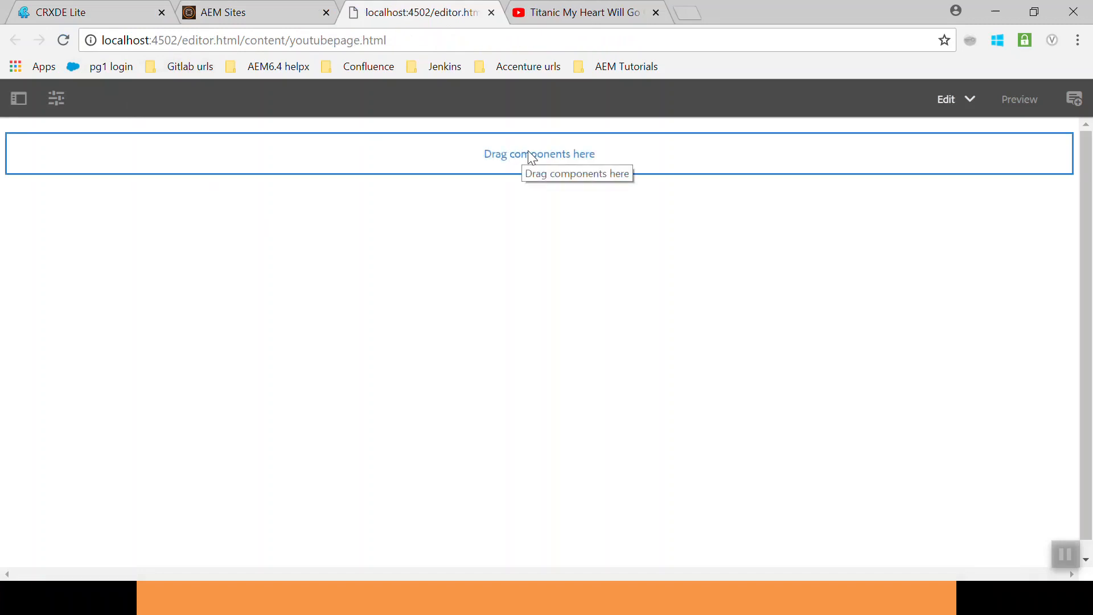
mouse_move(356, 148)
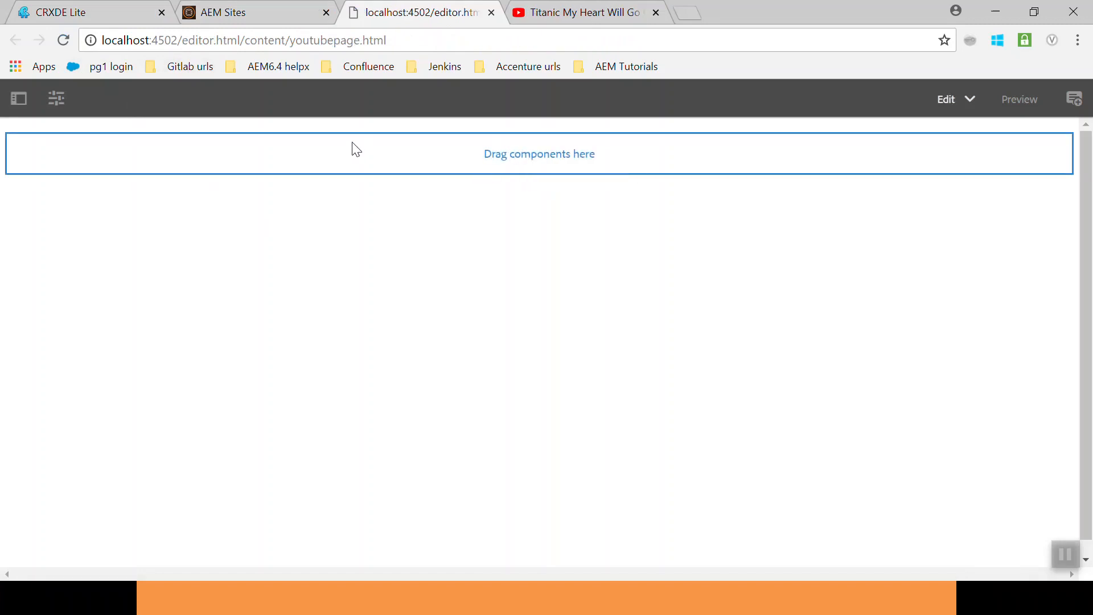
click(83, 11)
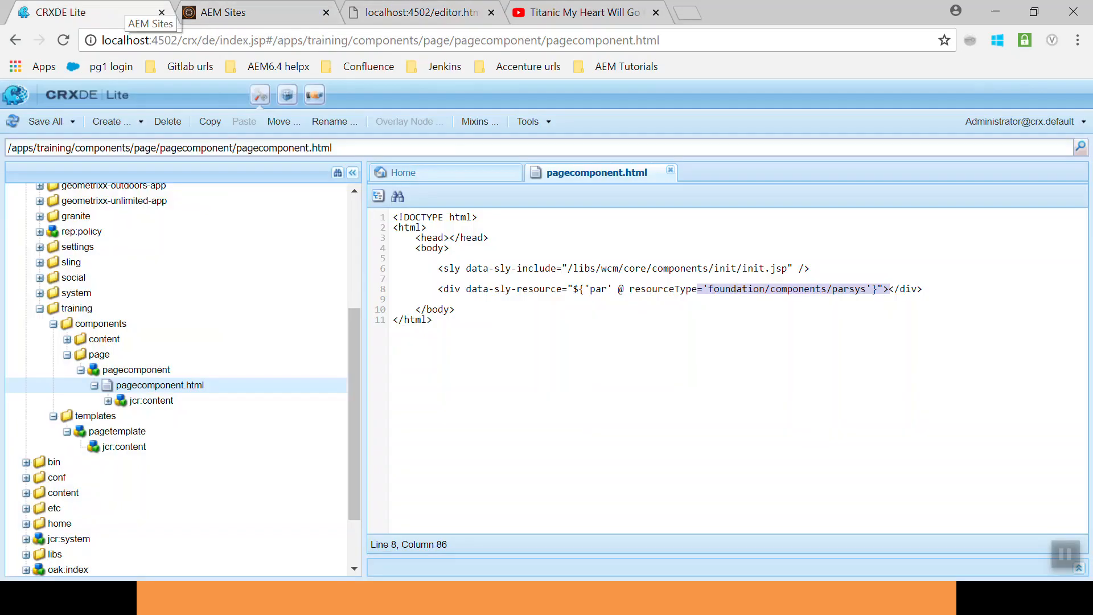
Open youtubecomponent.html under components/content to see the iframe sourced from the video property
click(67, 355)
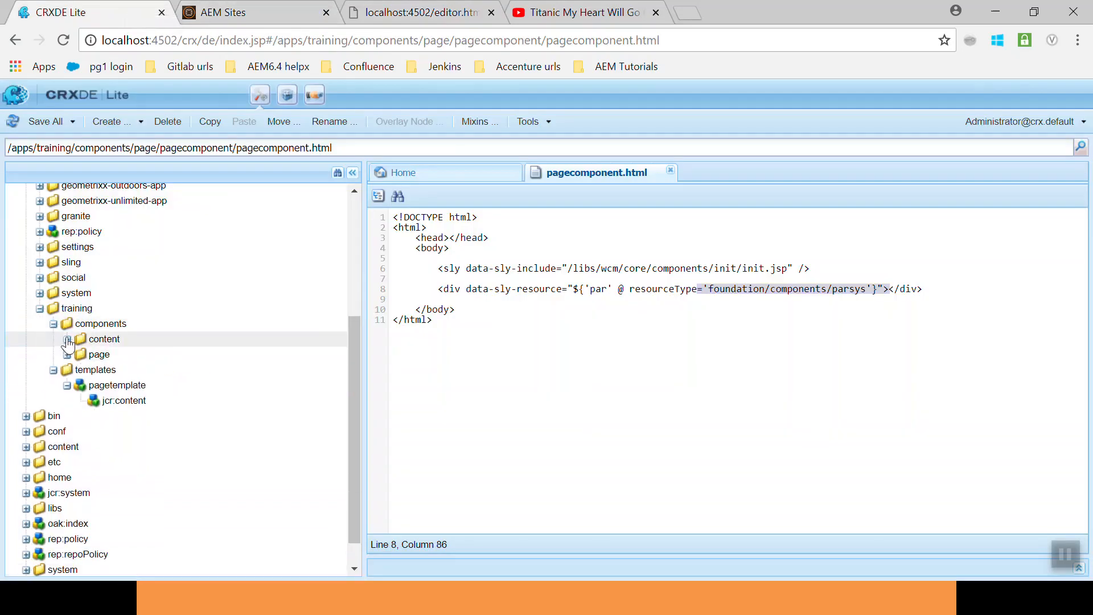
click(68, 339)
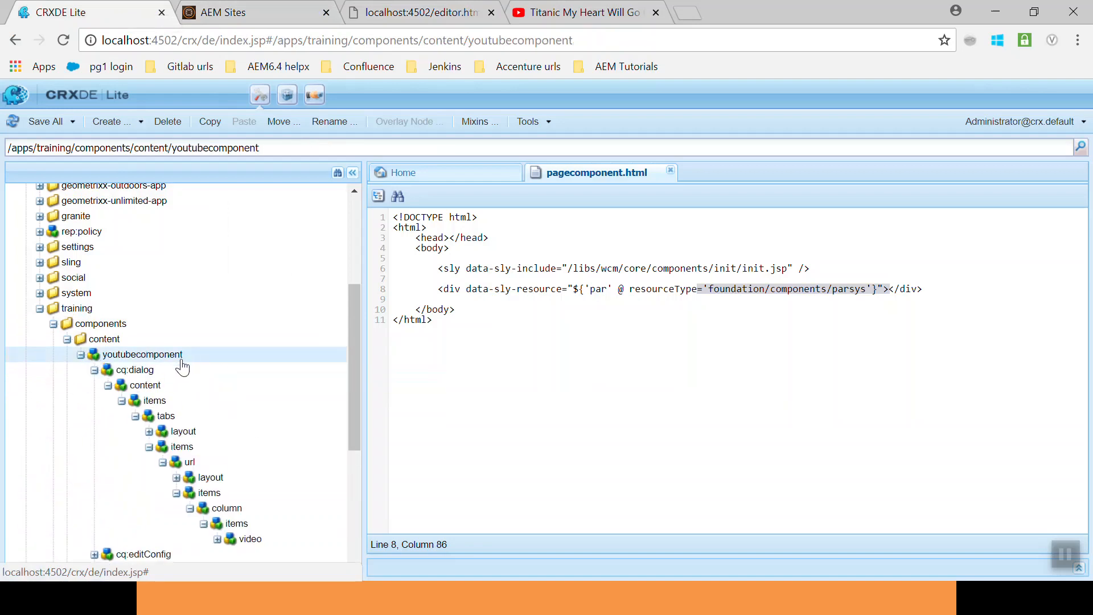
click(95, 369)
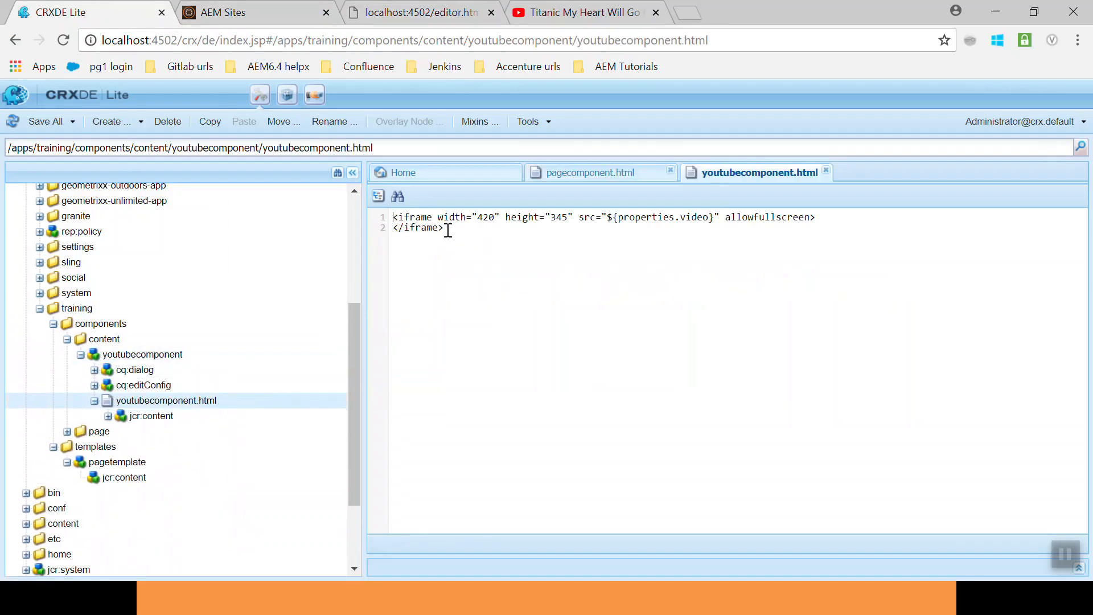
click(578, 216)
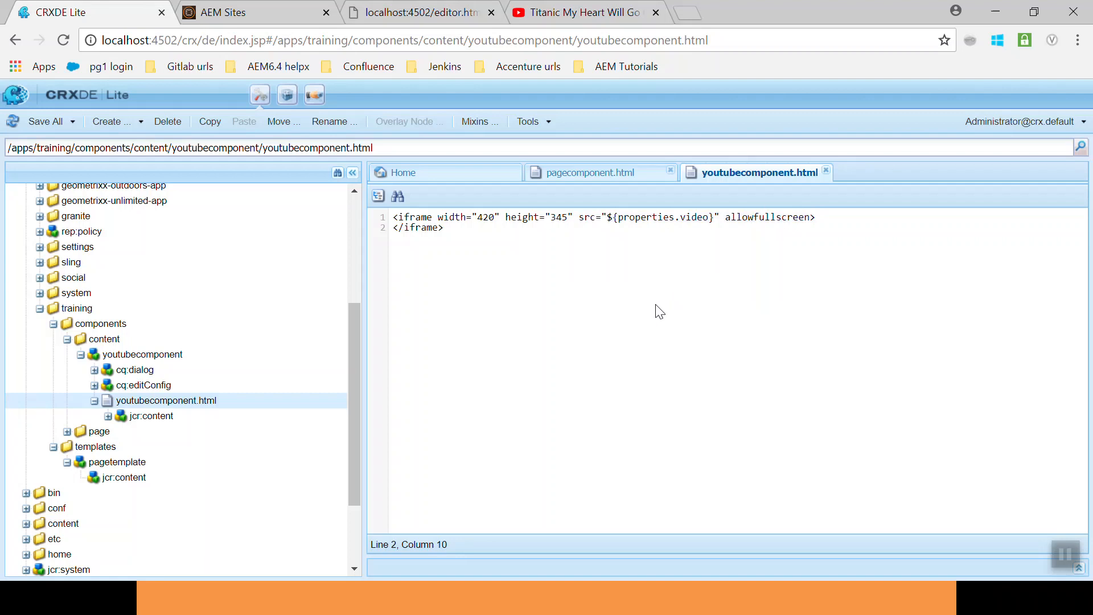
mouse_move(285, 295)
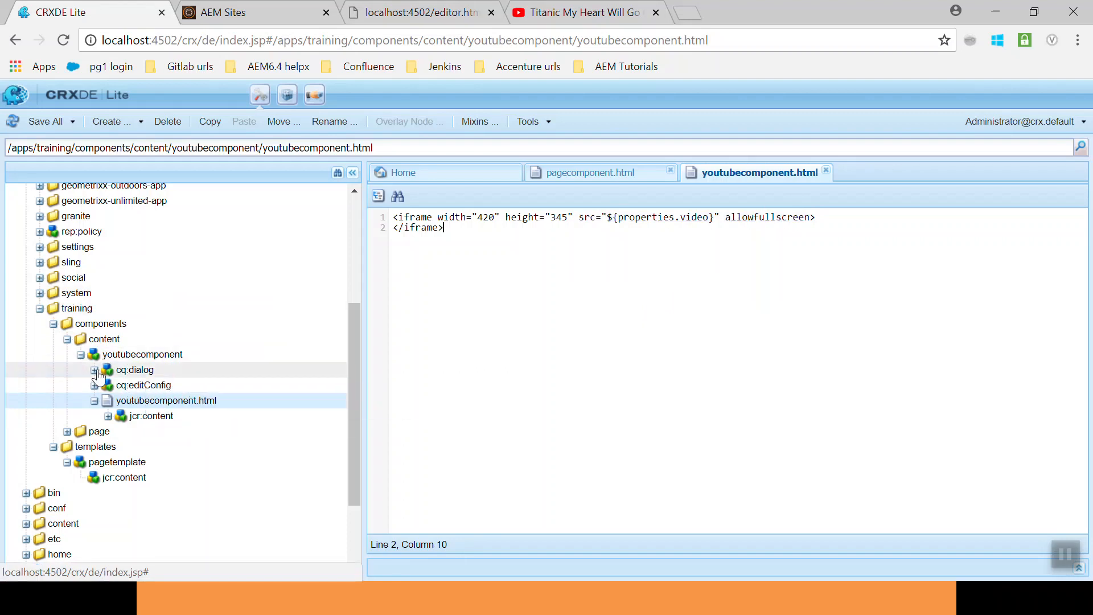
Inspect the cq:dialog video textfield node whose name is ./video, then switch to the page editor
click(95, 369)
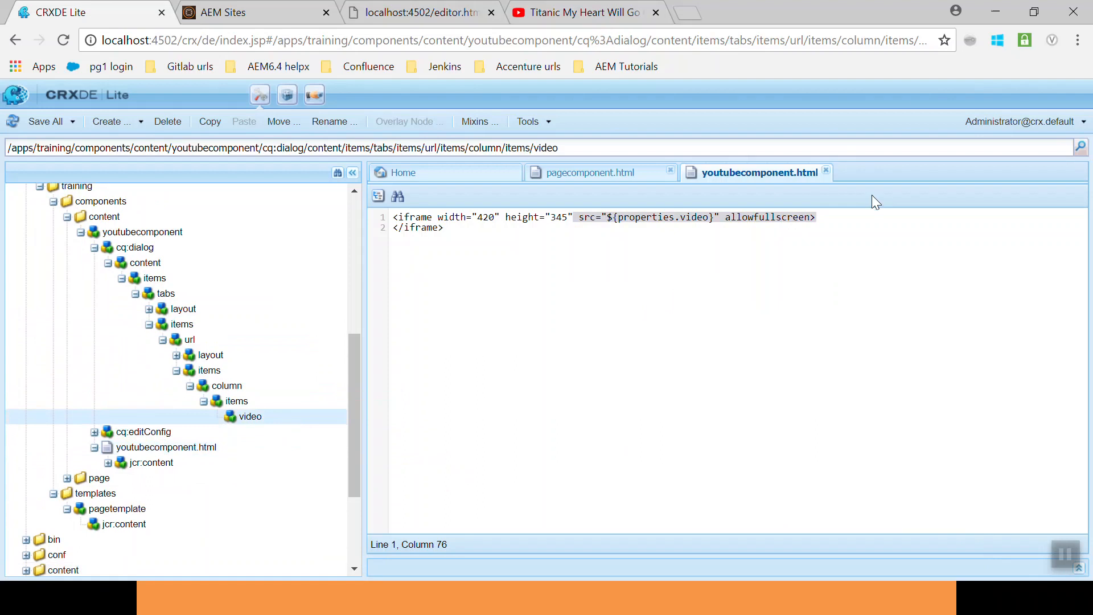
click(249, 417)
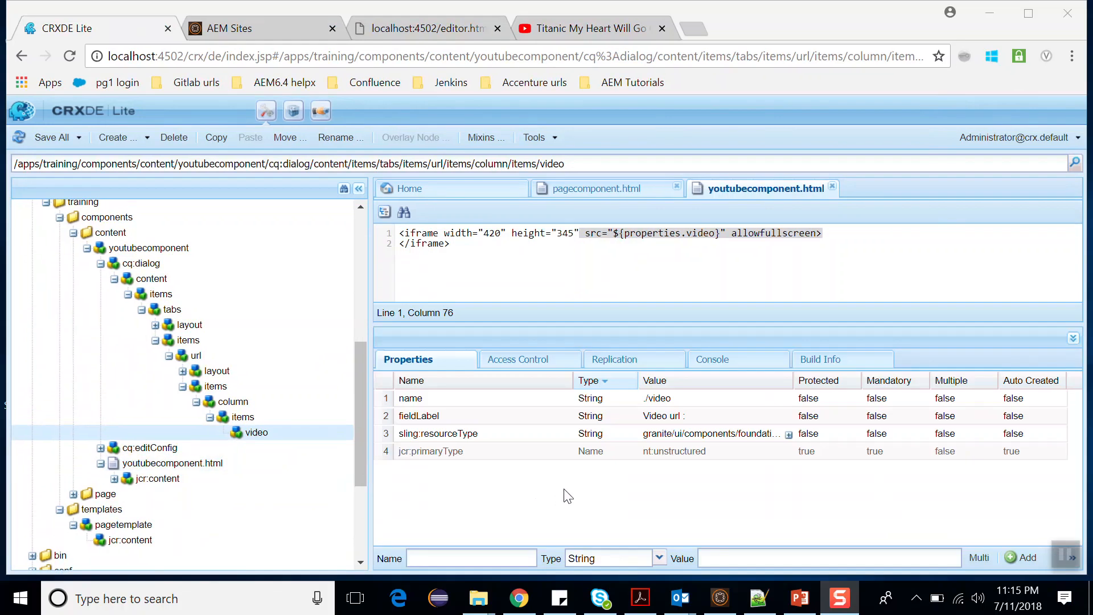
mouse_move(492, 410)
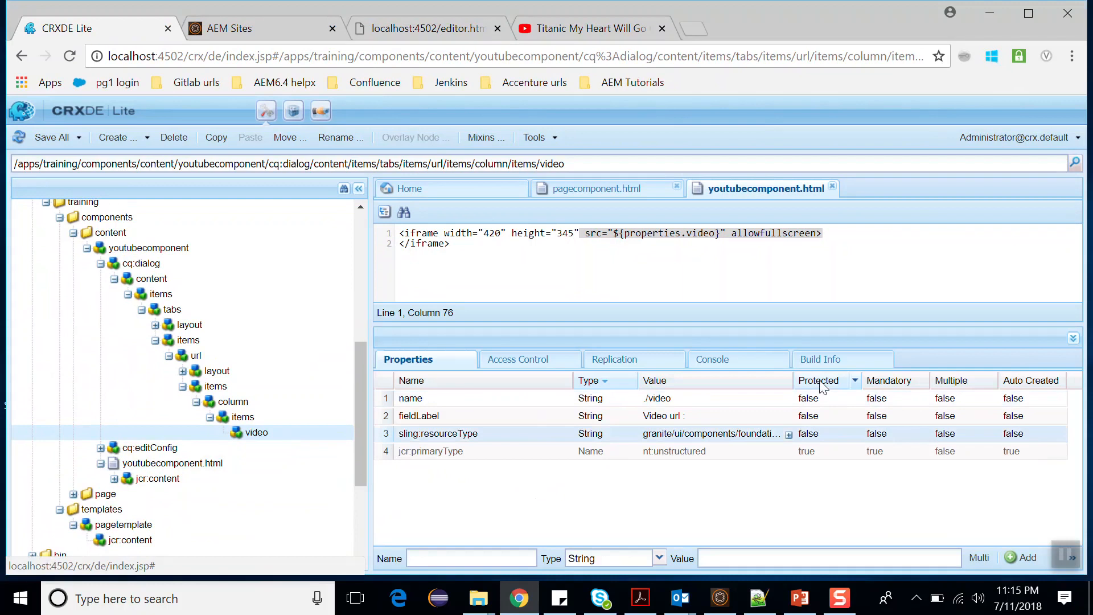
mouse_move(933, 405)
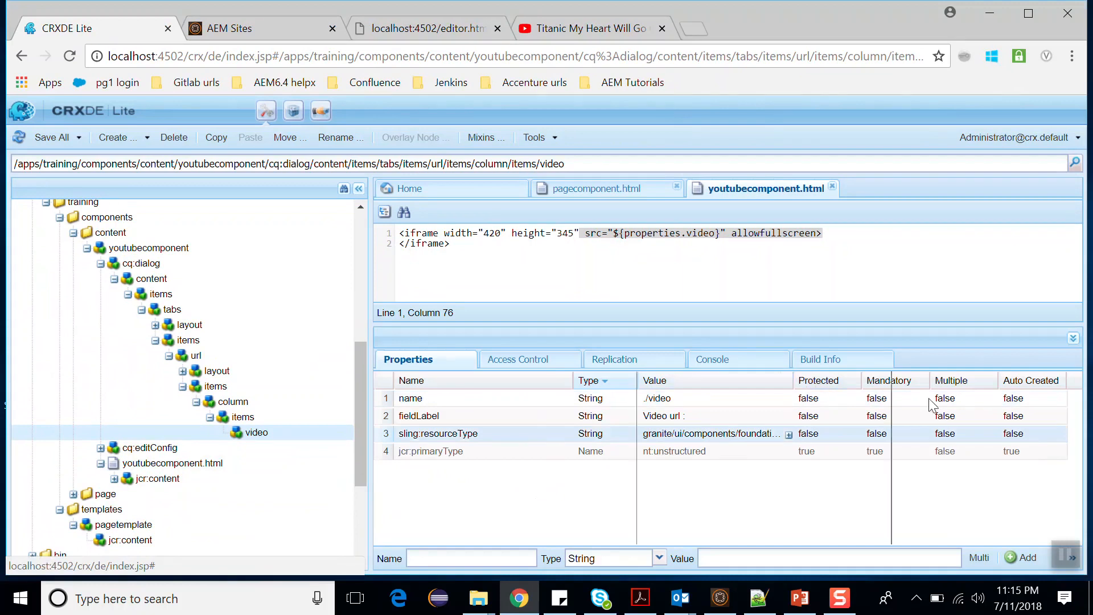
scroll(right, 3)
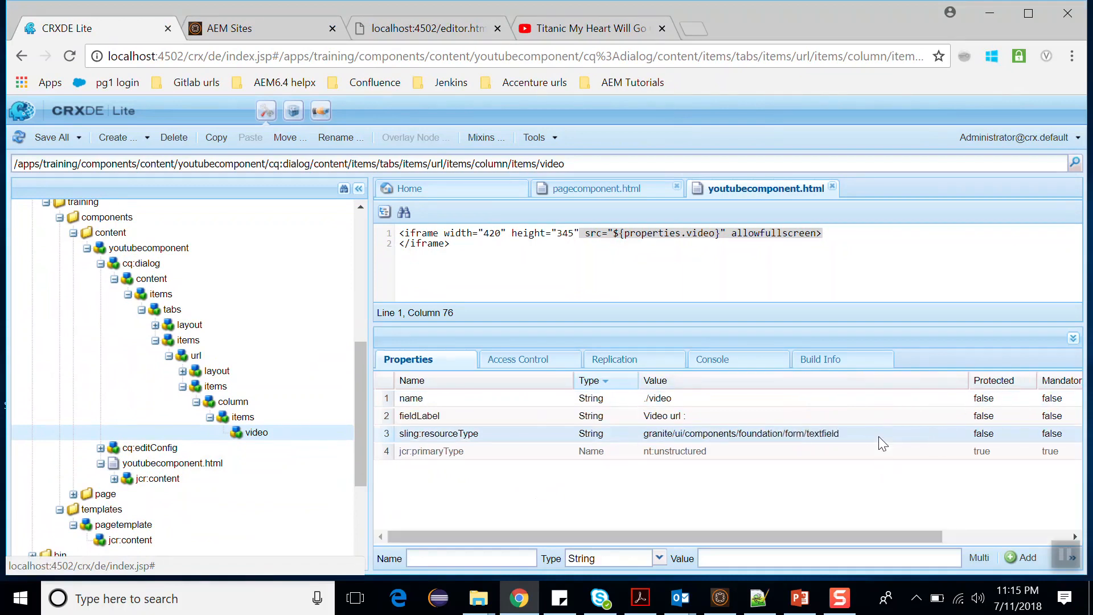
mouse_move(837, 476)
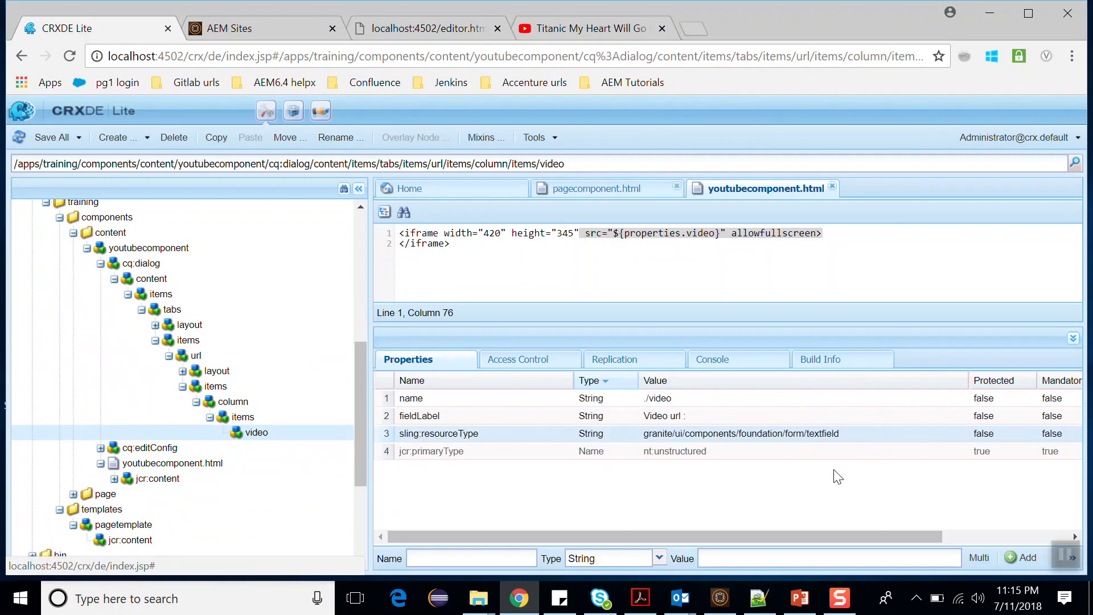
click(114, 263)
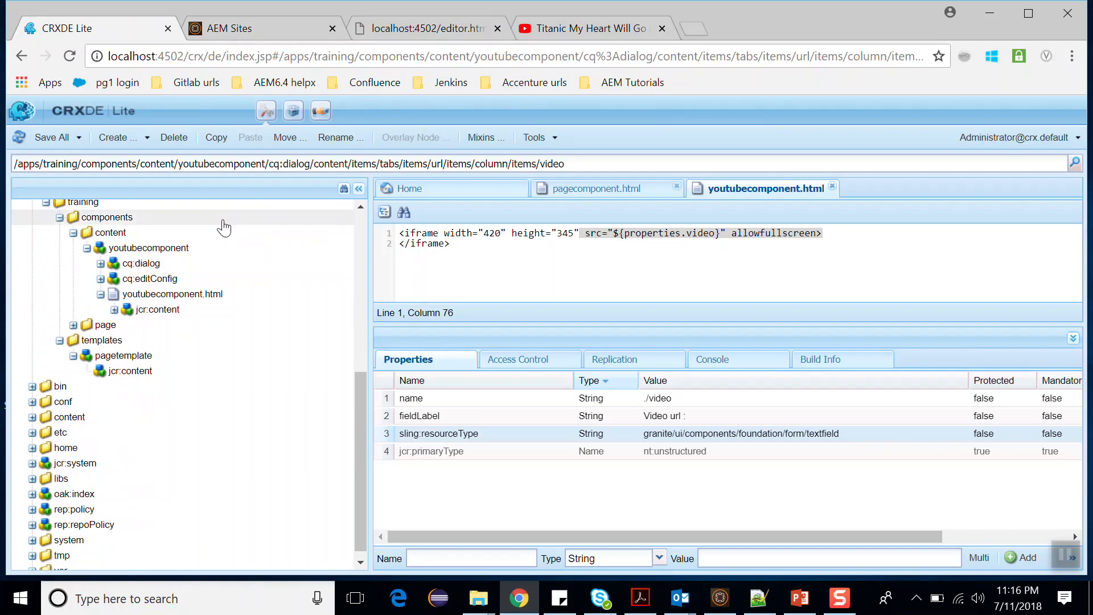
click(425, 27)
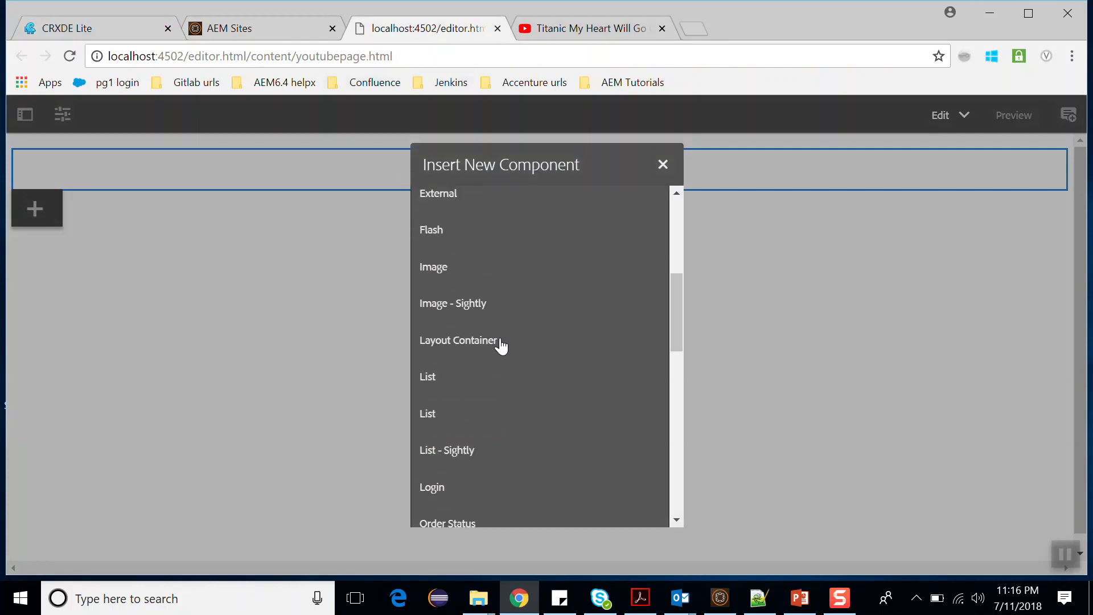
Insert the component on youtubepage, which renders as an empty box, then return to CRXDE Lite
click(459, 340)
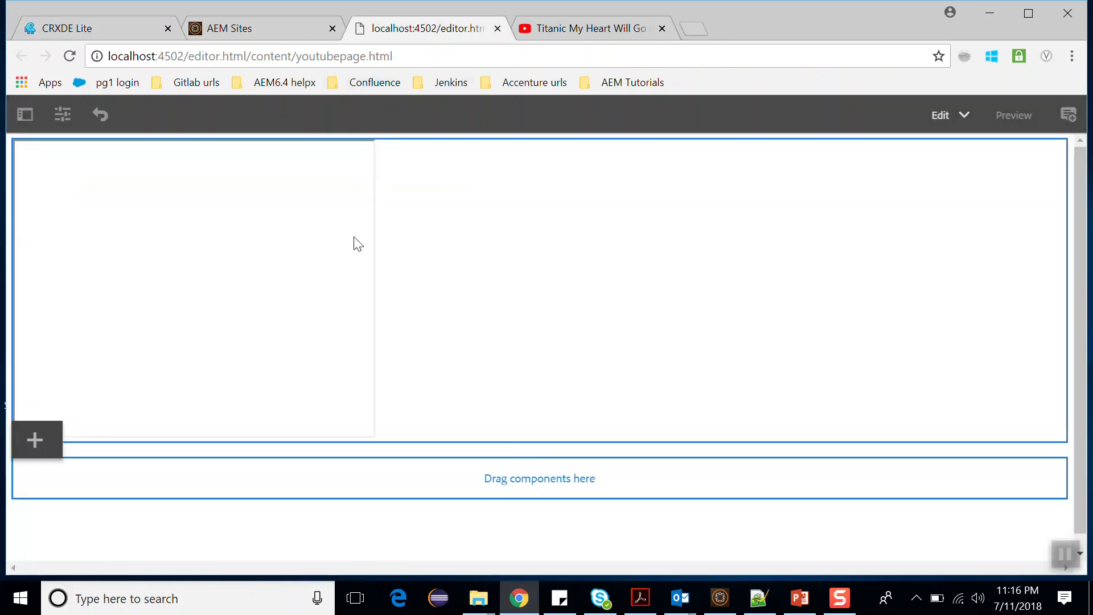
mouse_move(477, 283)
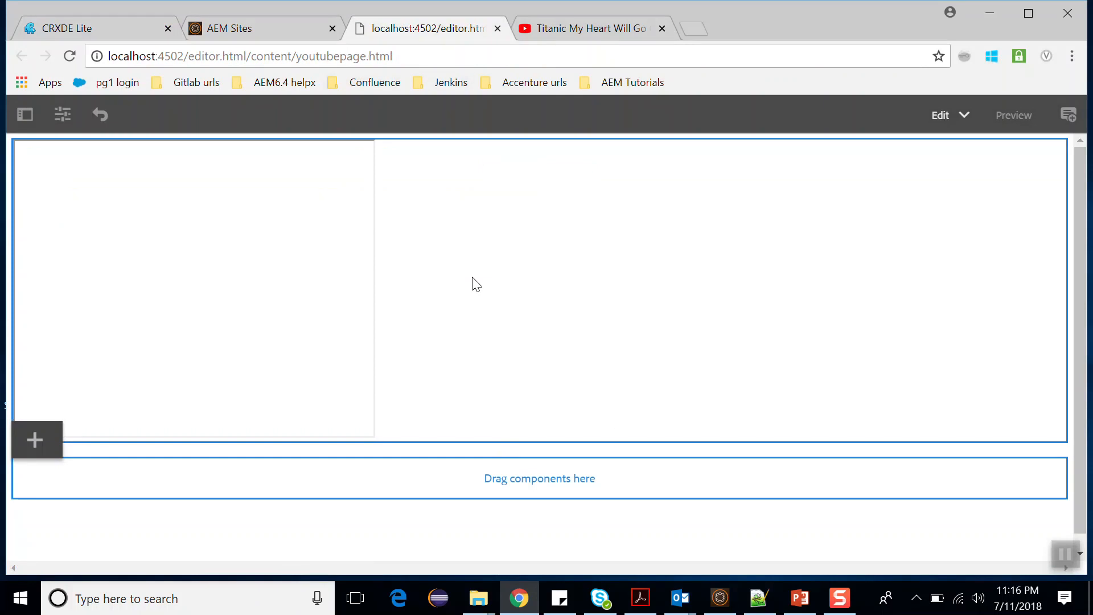
mouse_move(616, 436)
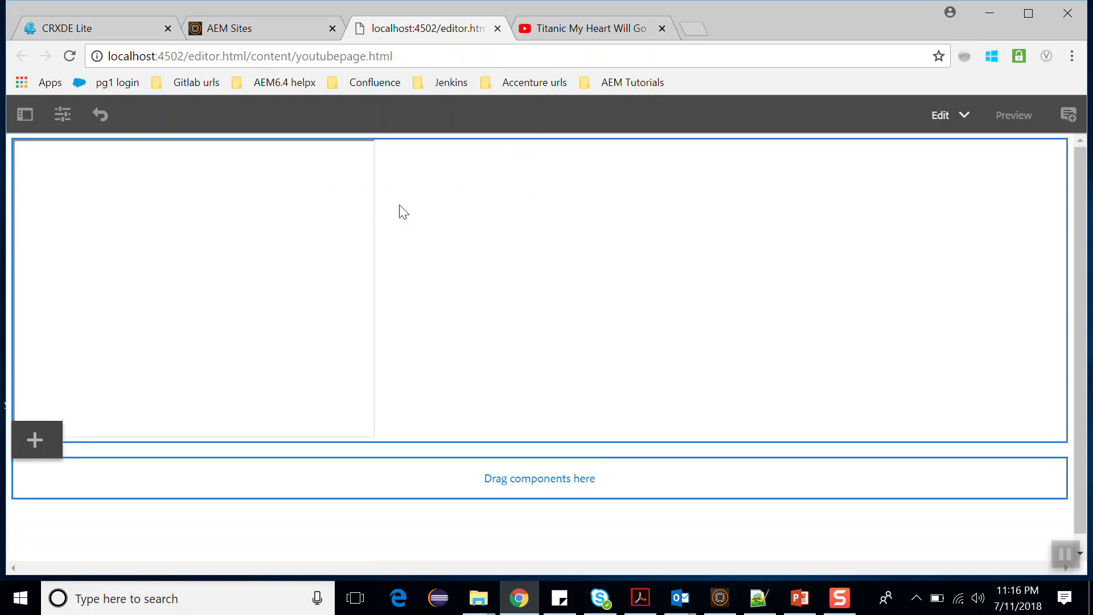
click(95, 27)
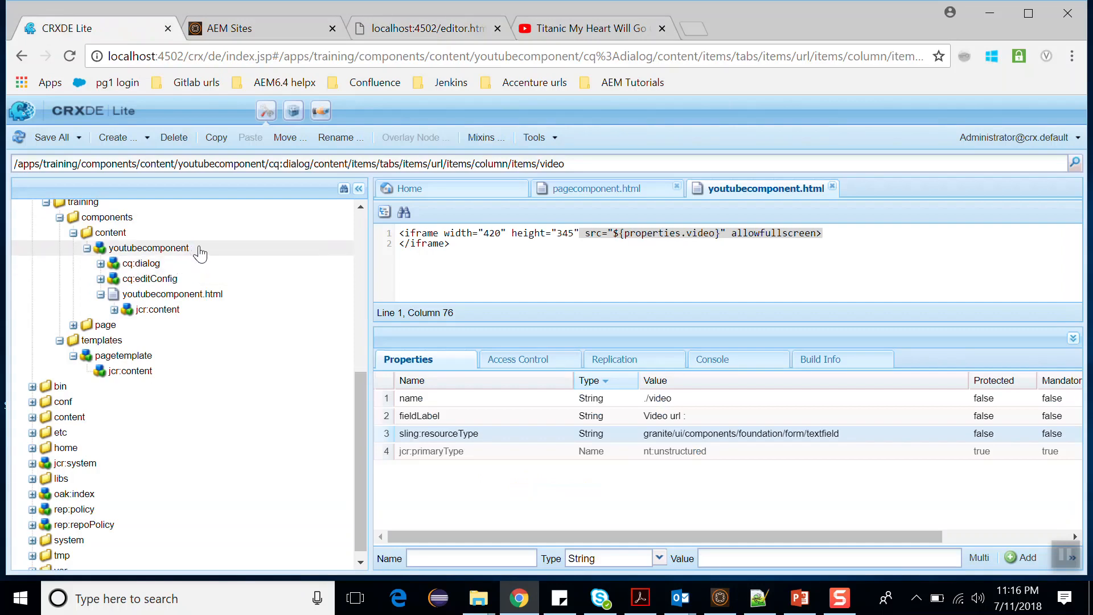
Create a child node cq:template of type nt:unstructured under youtubecomponent
right_click(147, 247)
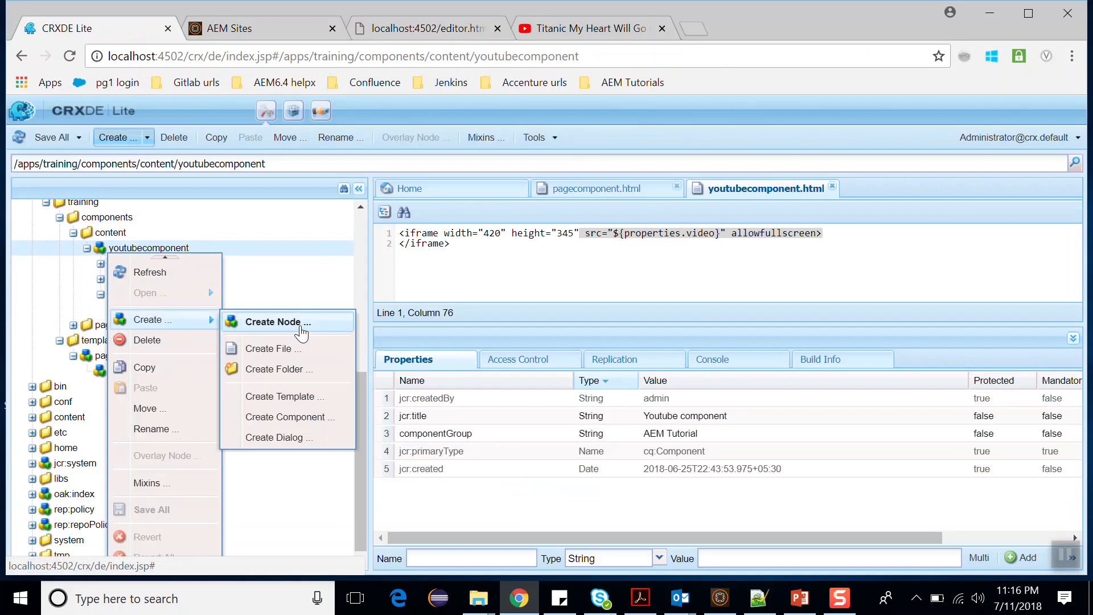
click(272, 321)
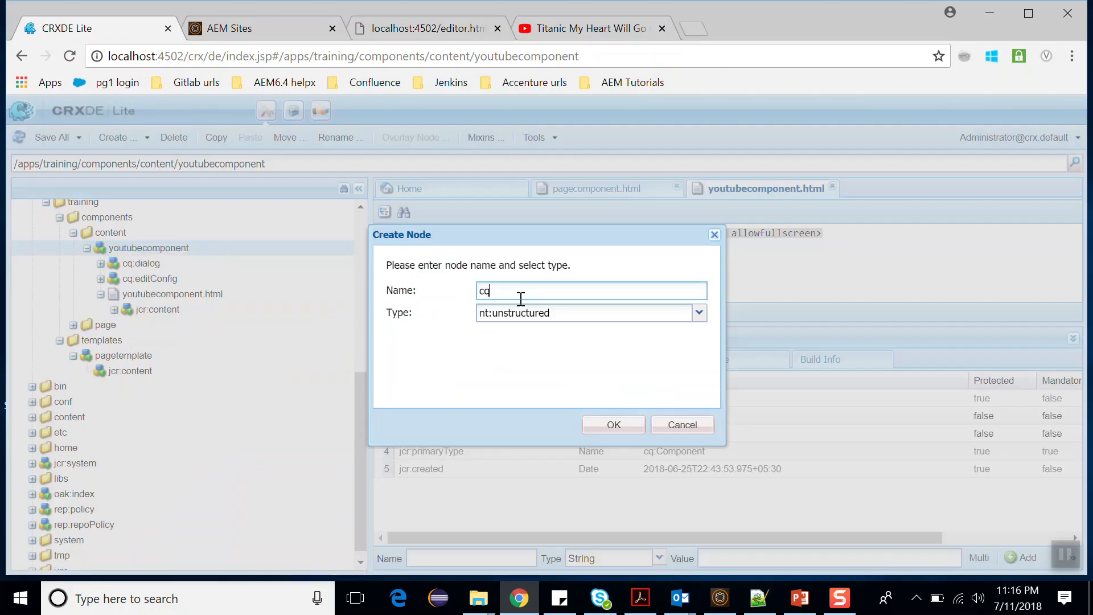
text(:templat)
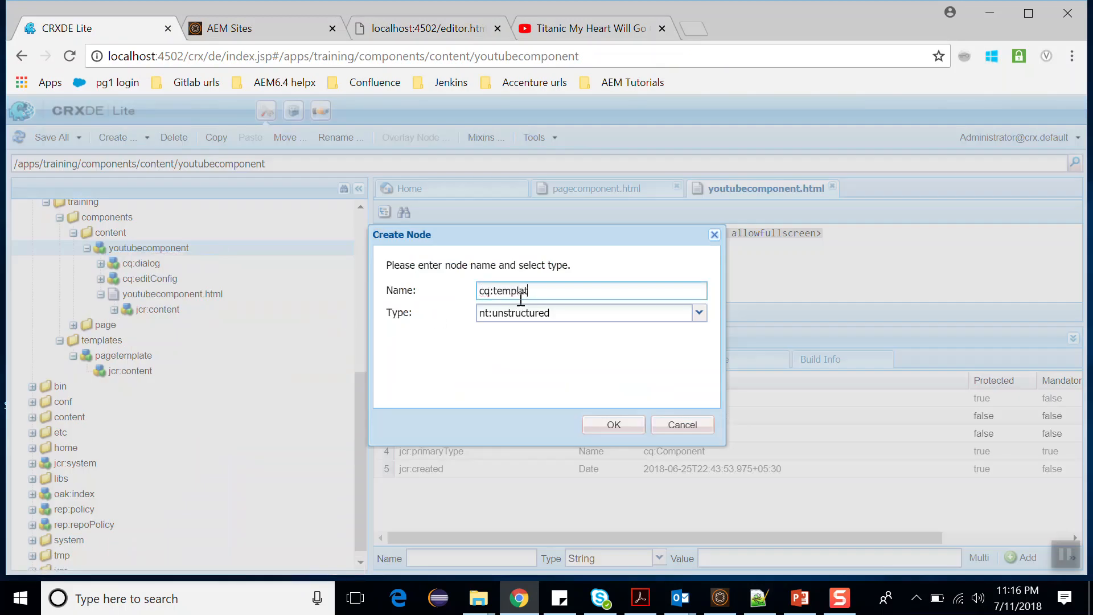
text(e)
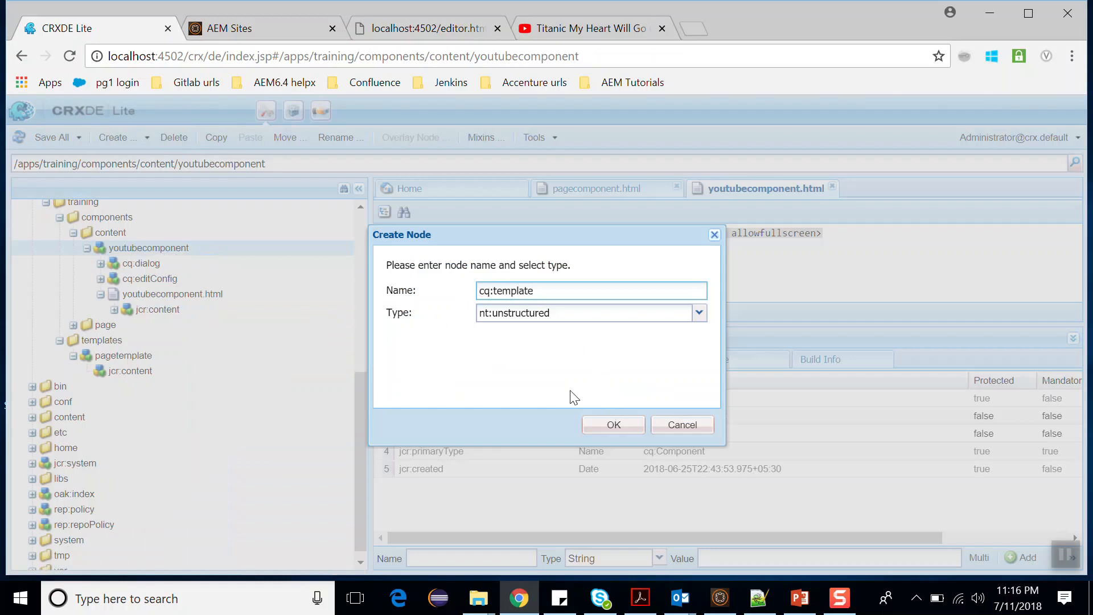
click(613, 425)
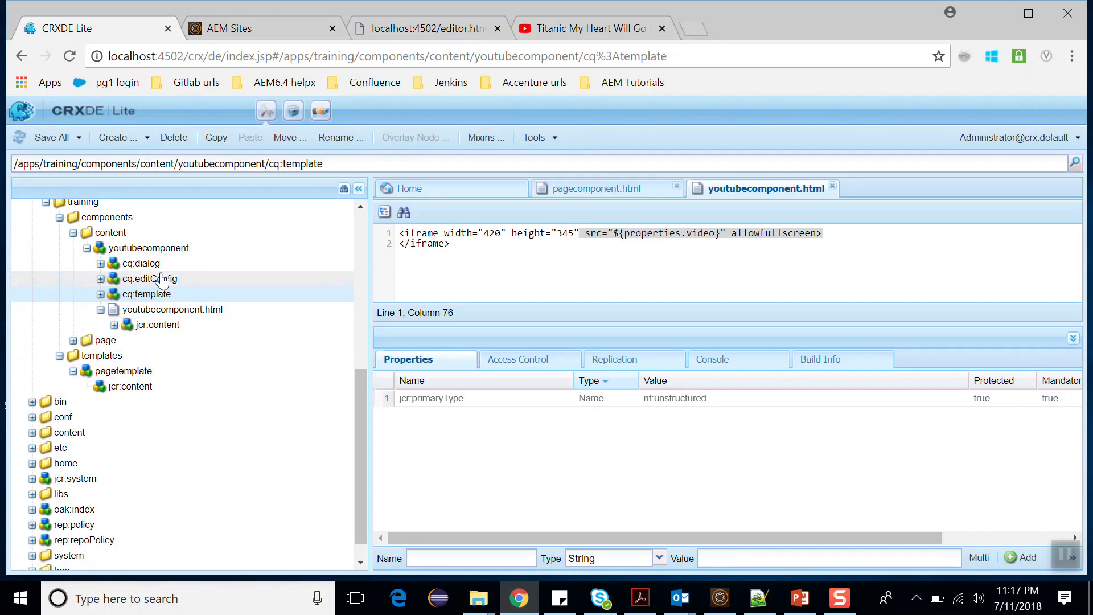
Recheck the dialog's ./video field, select cq:template for a String video property, then go to YouTube
click(141, 263)
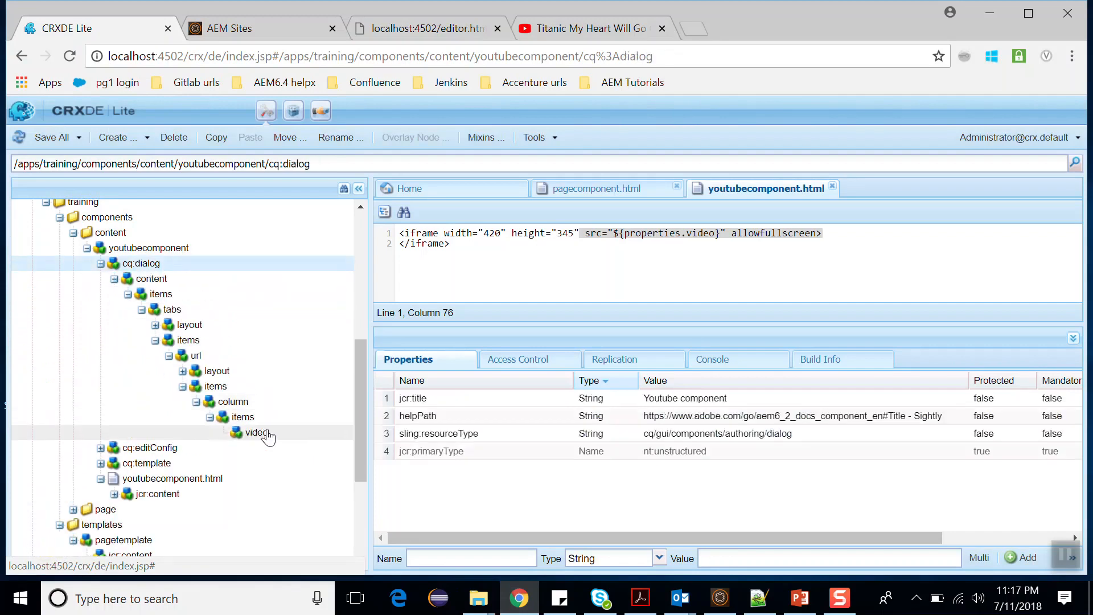
click(255, 433)
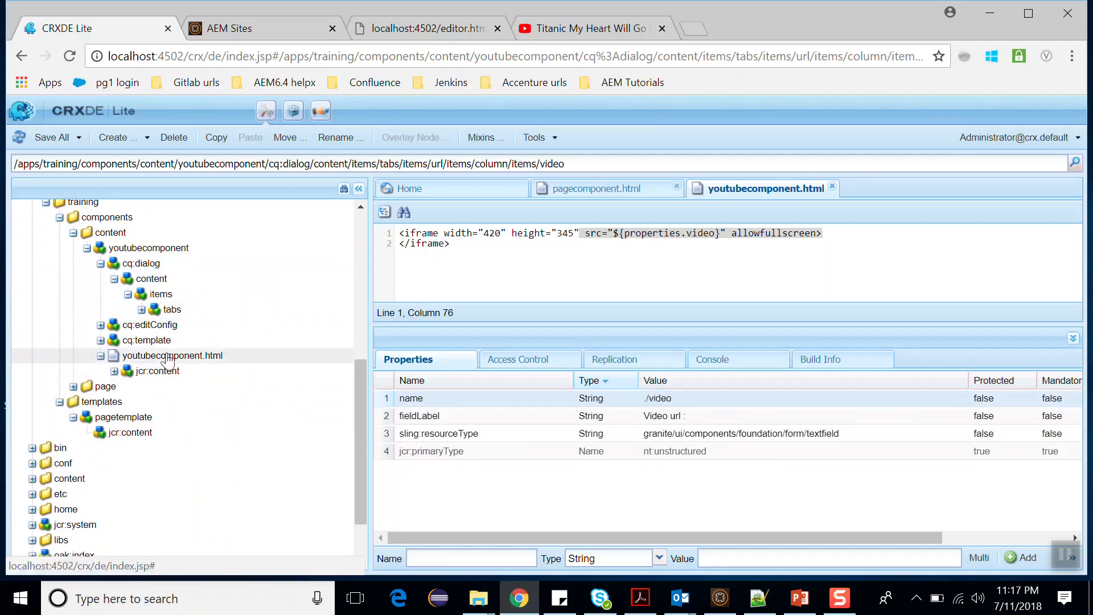
click(147, 339)
text(video)
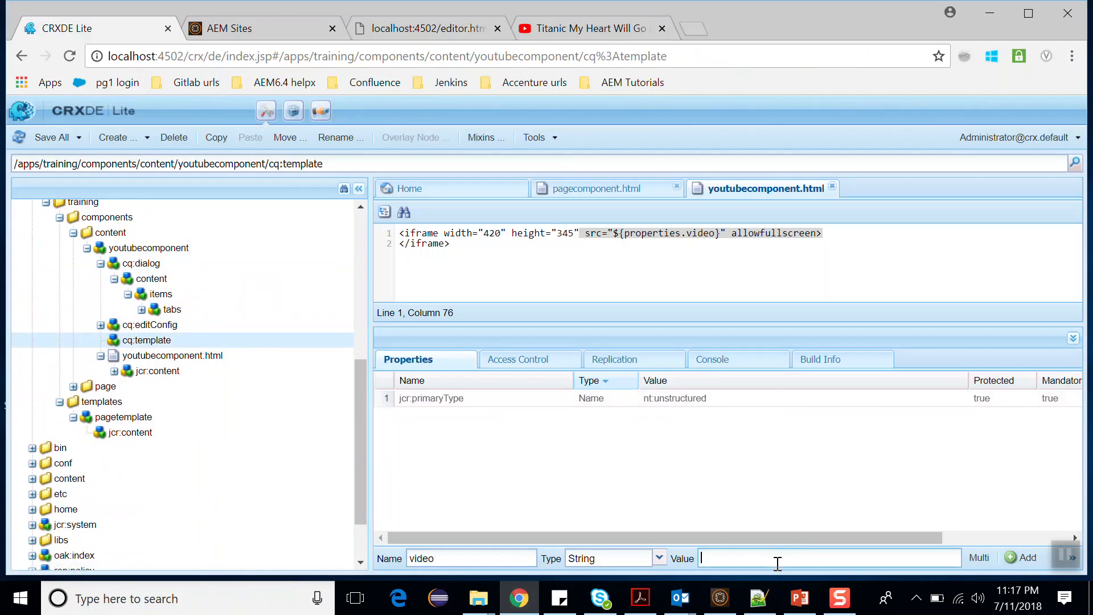
mouse_move(722, 555)
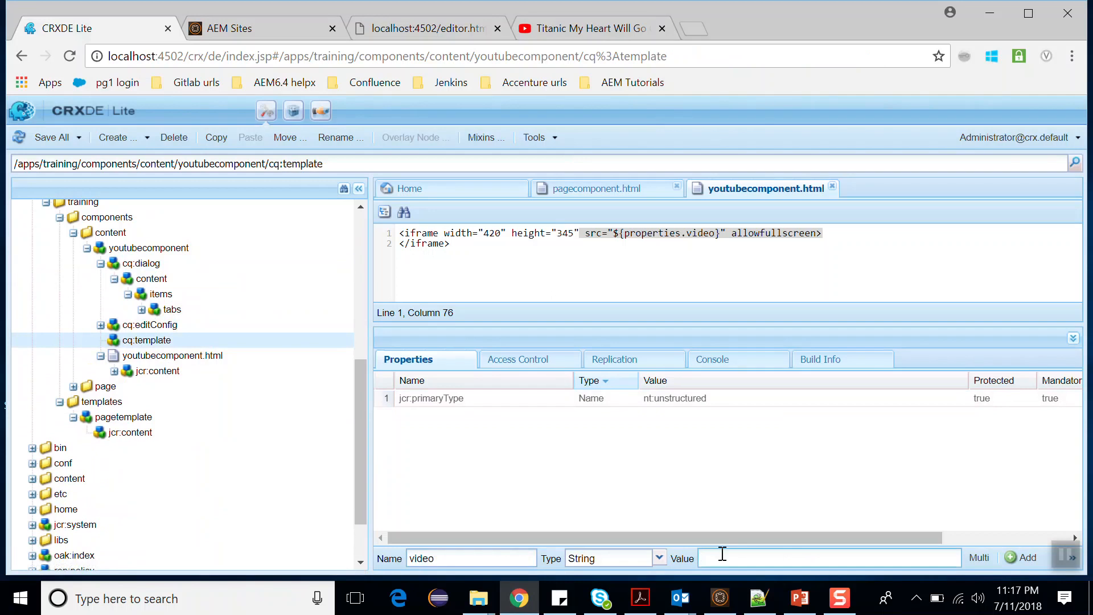
click(588, 28)
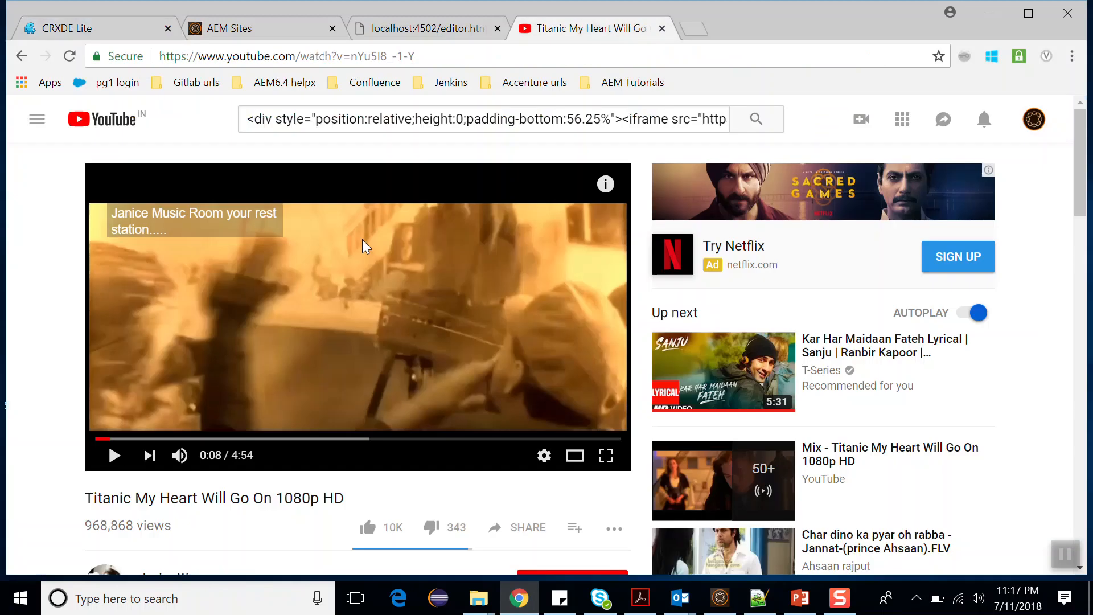
right_click(366, 246)
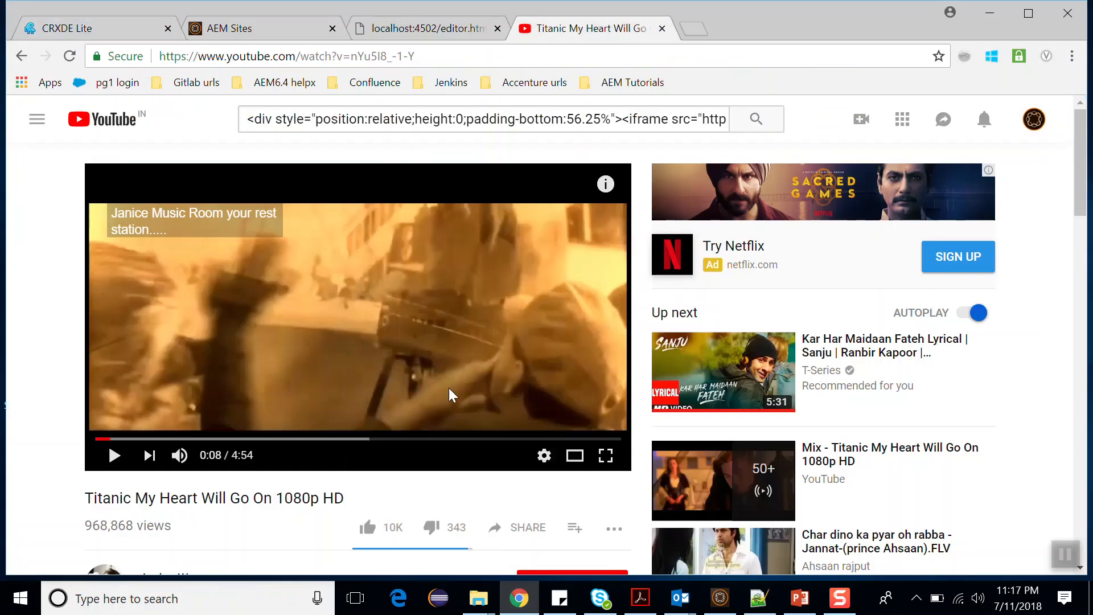
click(760, 598)
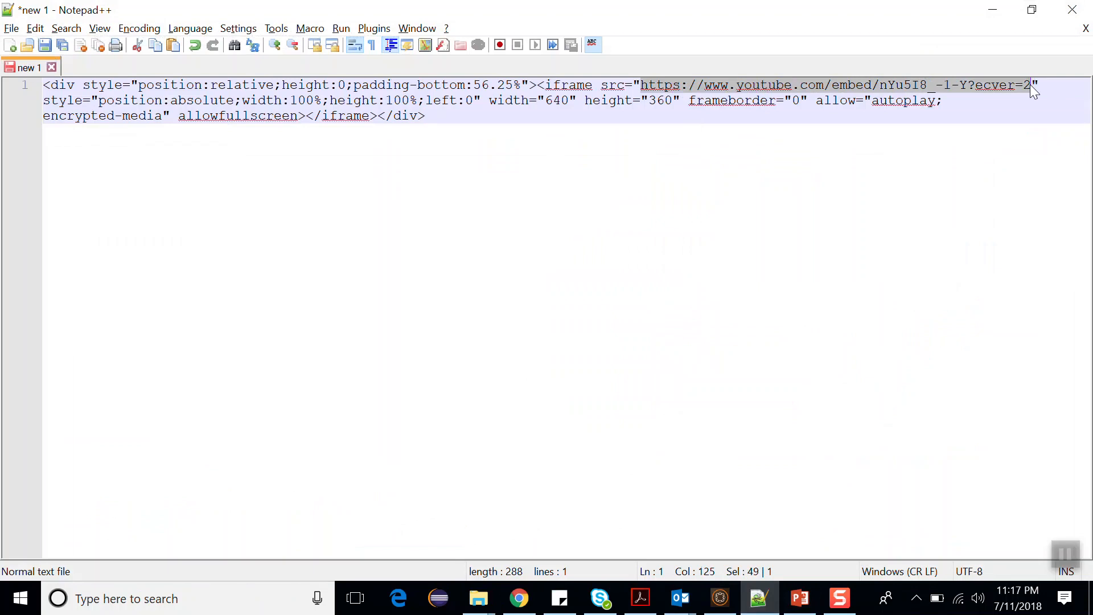
click(519, 598)
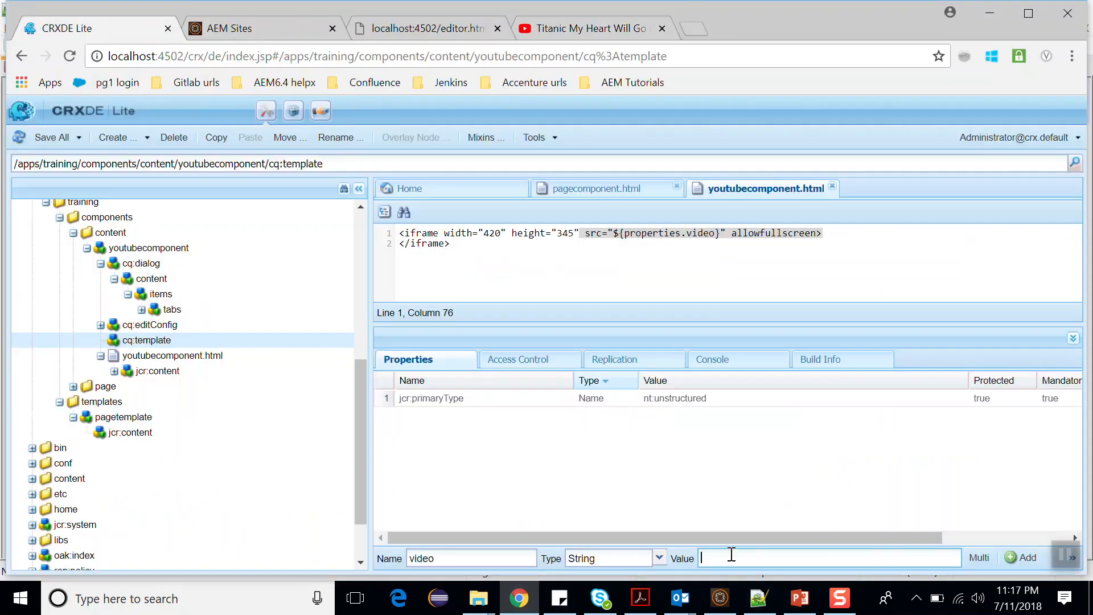
text(https://www.youtube.com/embed/nYu5l8_-1-Y?ecver=2)
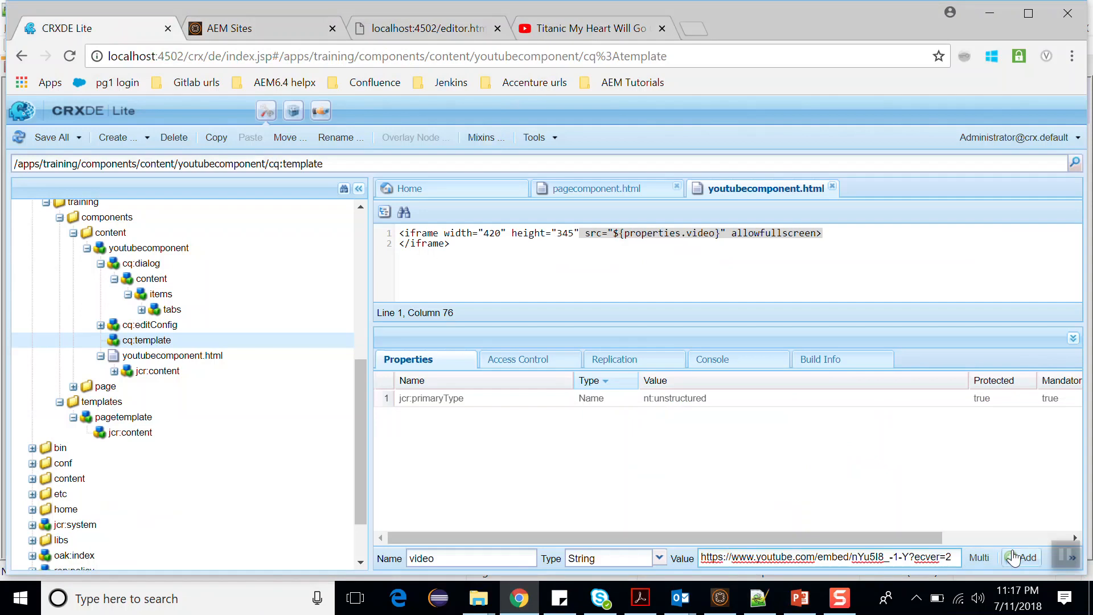
click(1027, 557)
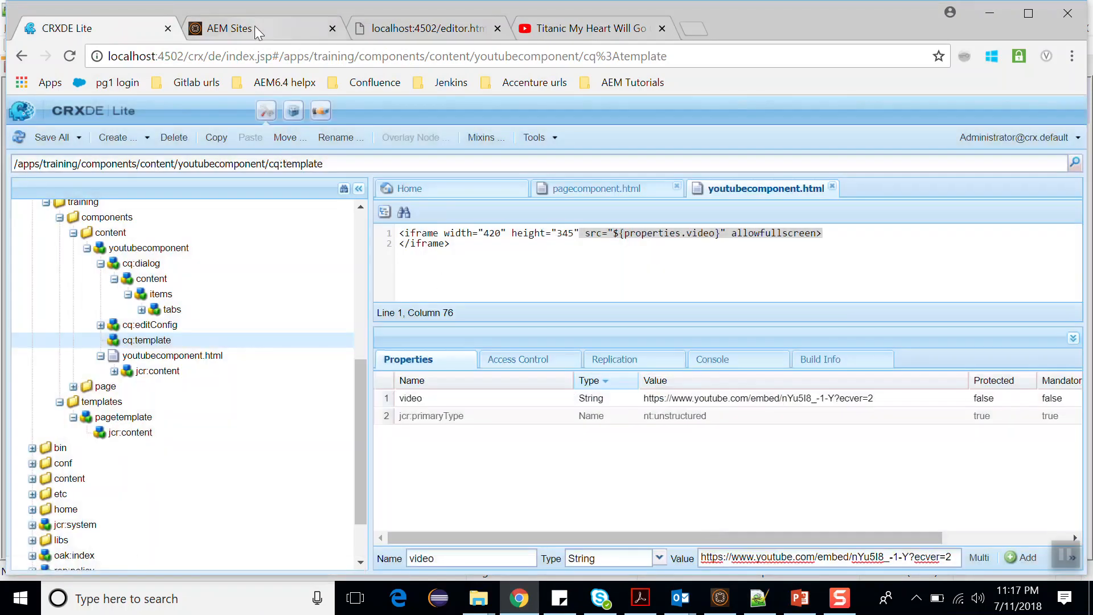
click(427, 28)
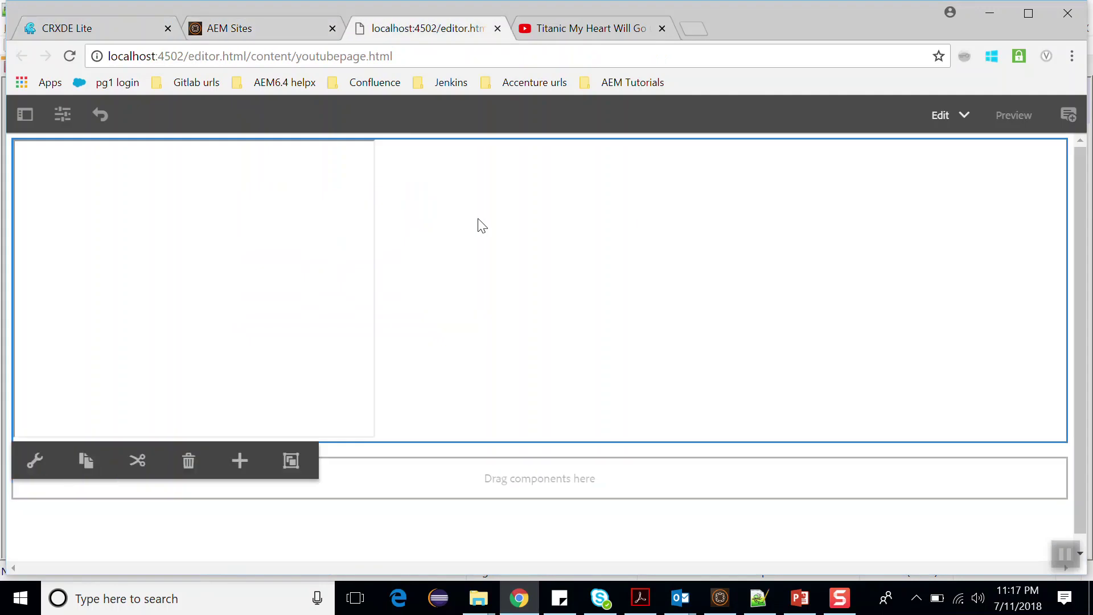
Delete the empty component and insert a new Youtube component that shows the Titanic video by default
click(188, 461)
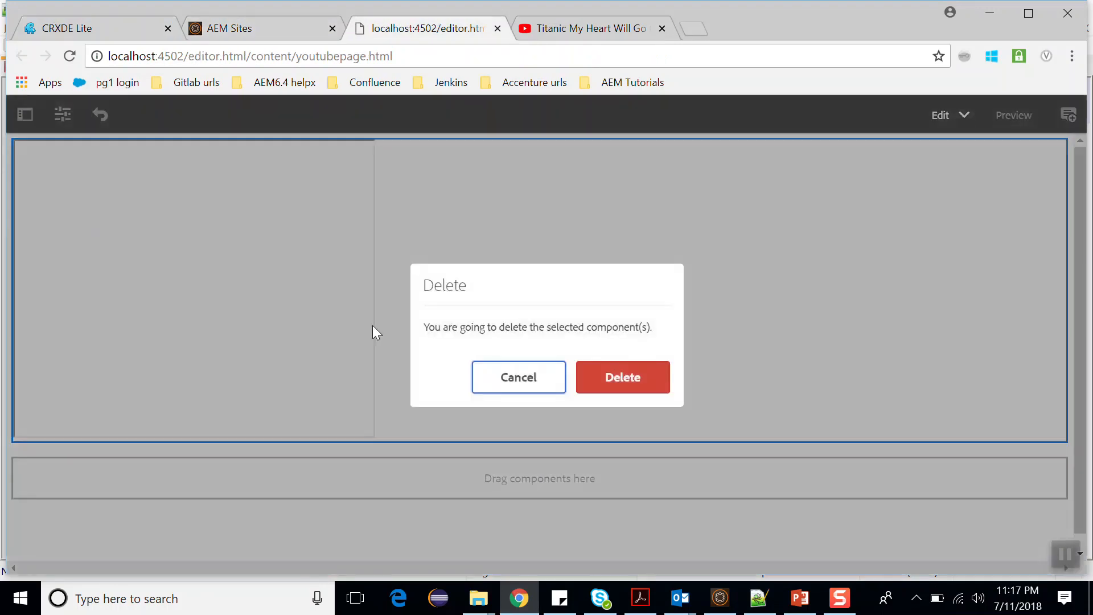
click(622, 377)
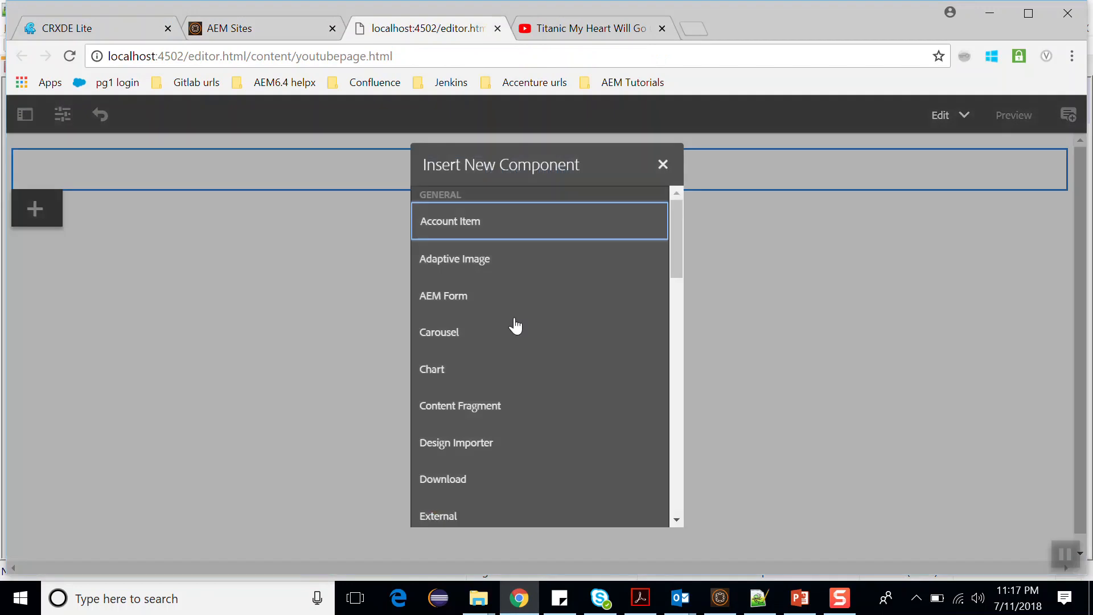
scroll(down, 3)
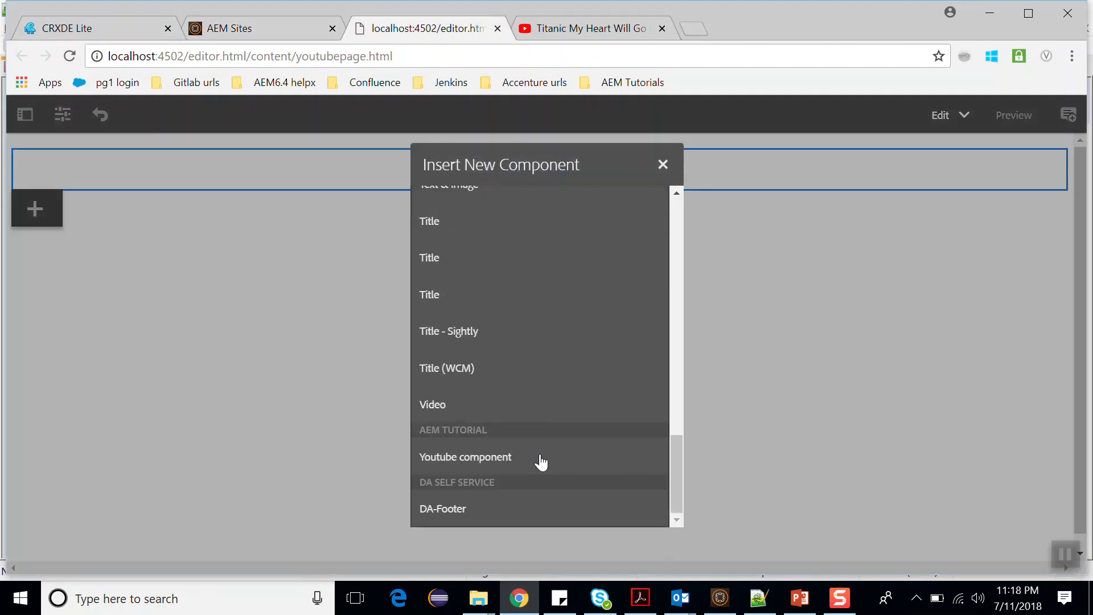
click(465, 457)
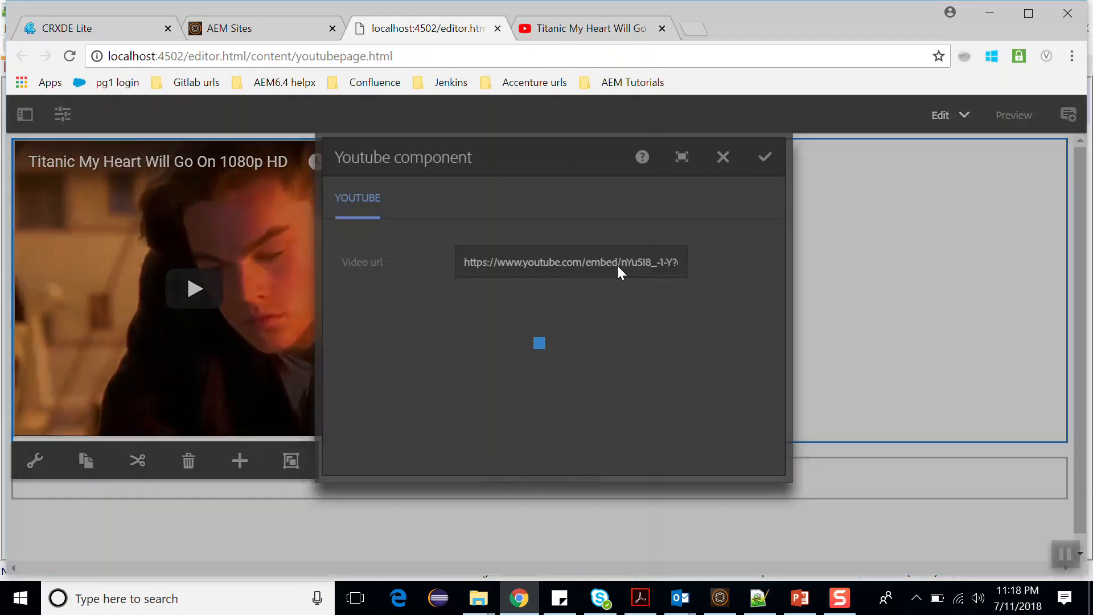
click(765, 157)
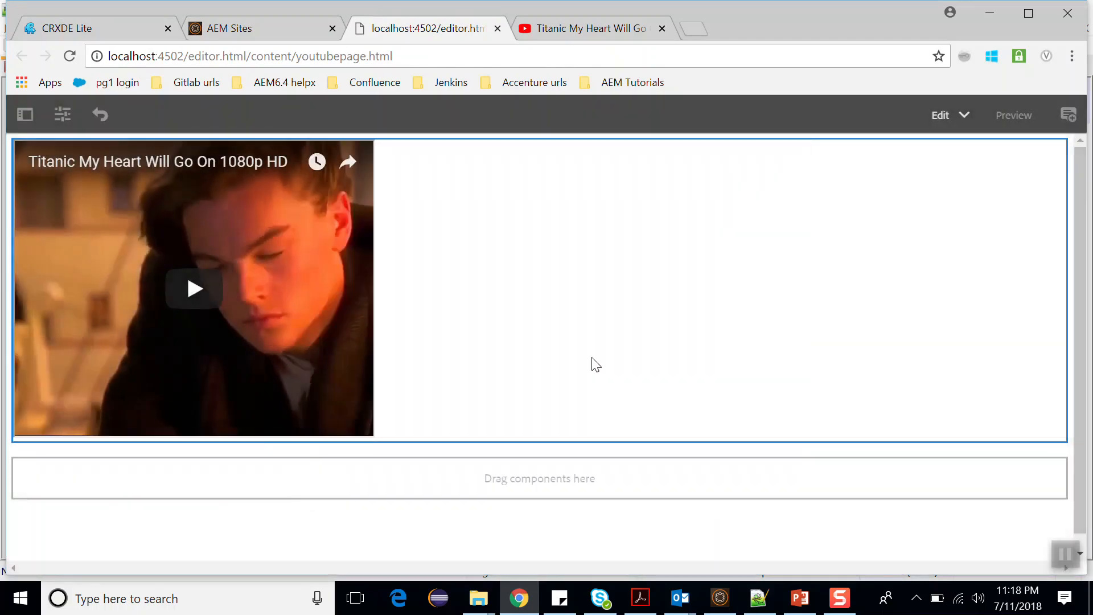
mouse_move(592, 366)
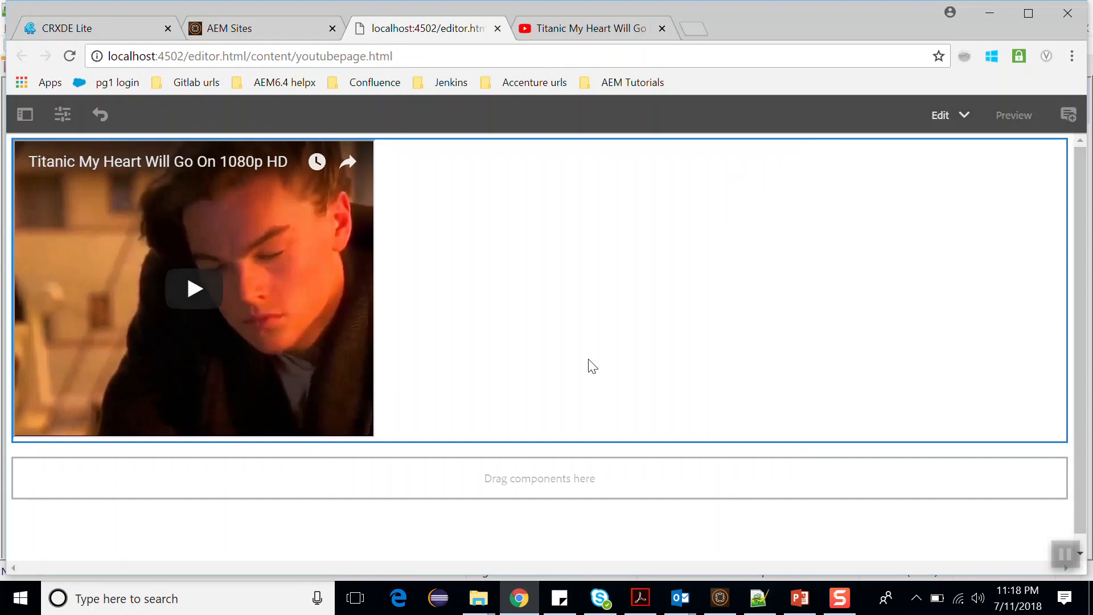
mouse_move(597, 343)
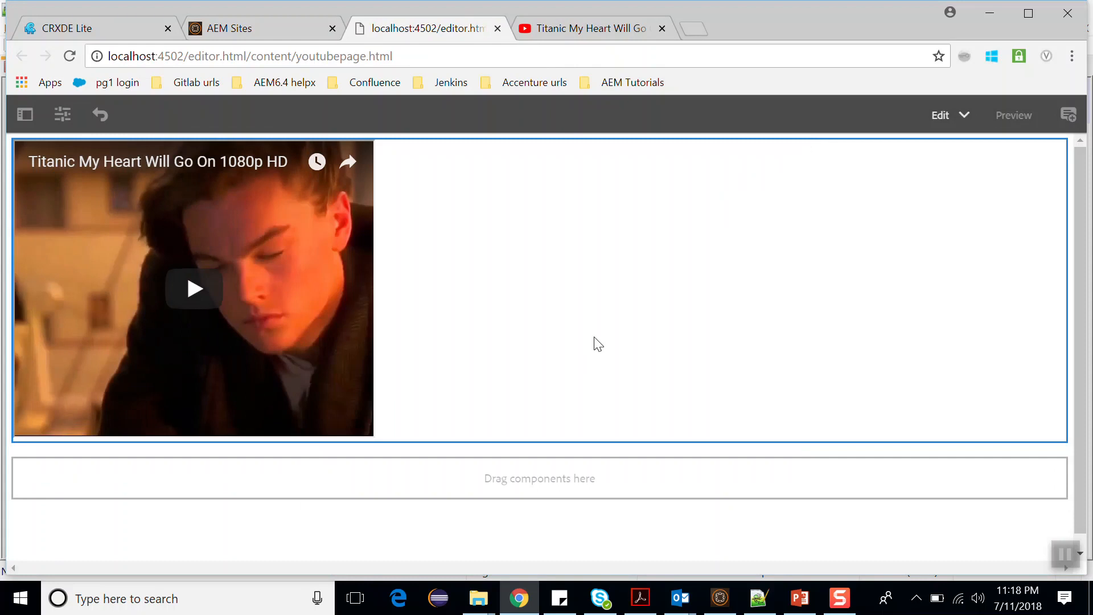
mouse_move(533, 232)
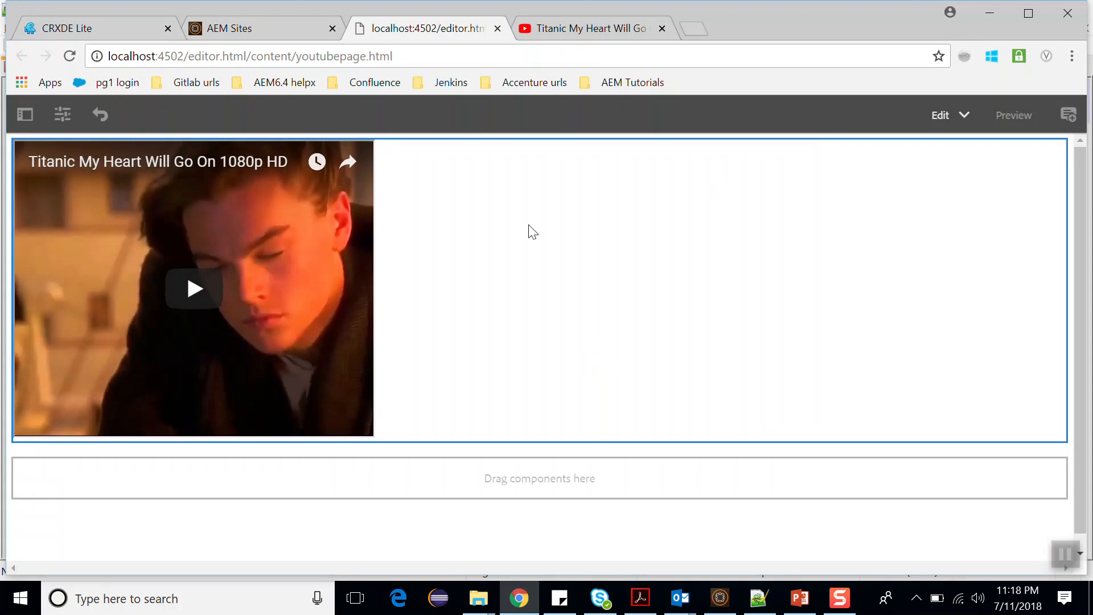